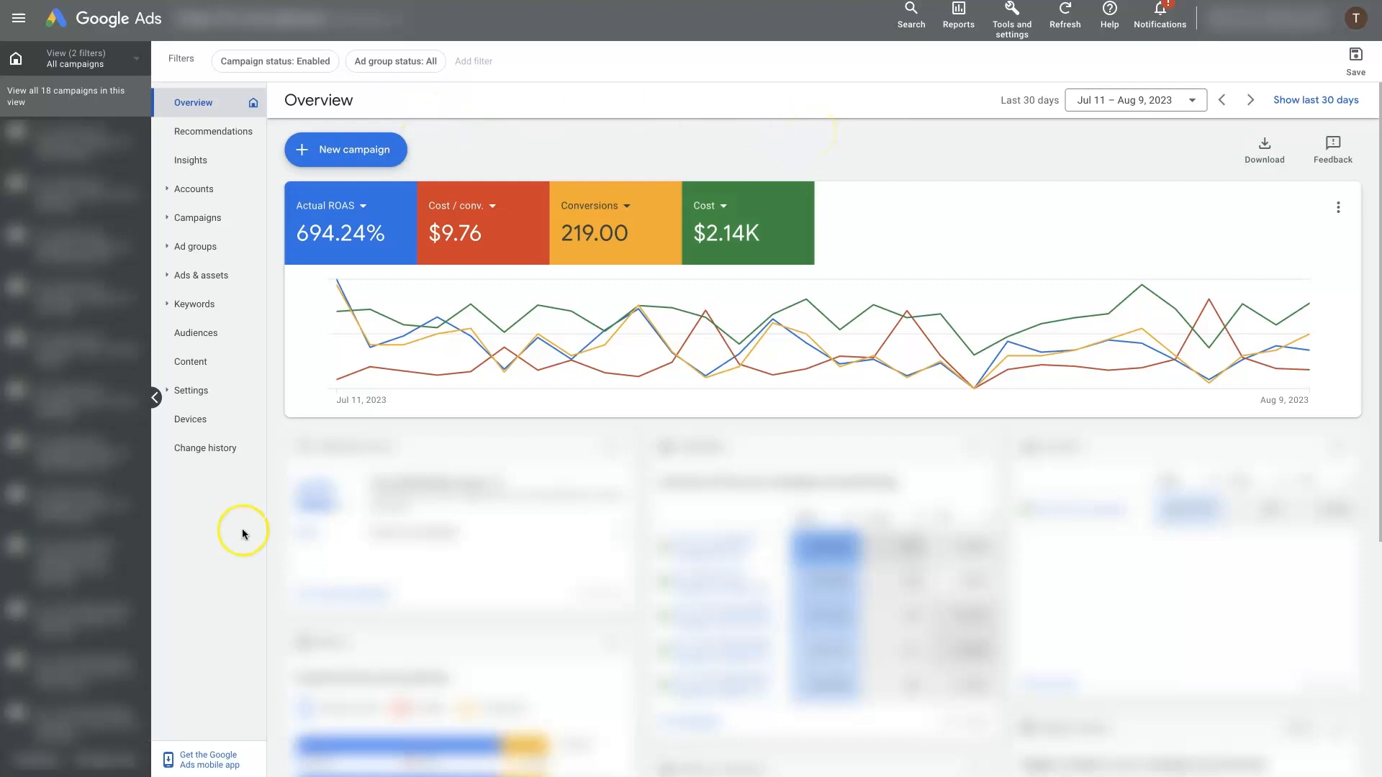
pyautogui.moveTo(976, 245)
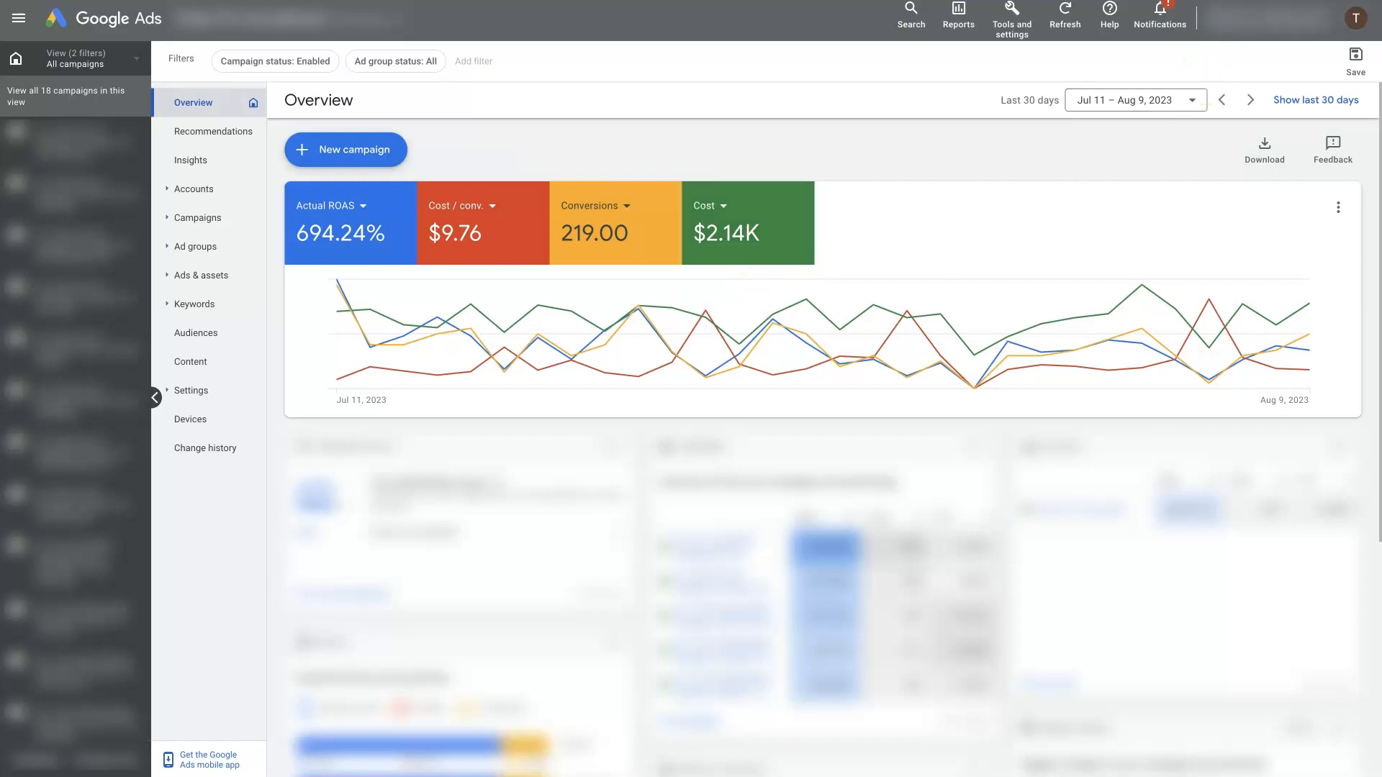
# Step: Show the Campaigns table listing all 18 enabled campaigns with their daily budgets
pyautogui.click(197, 218)
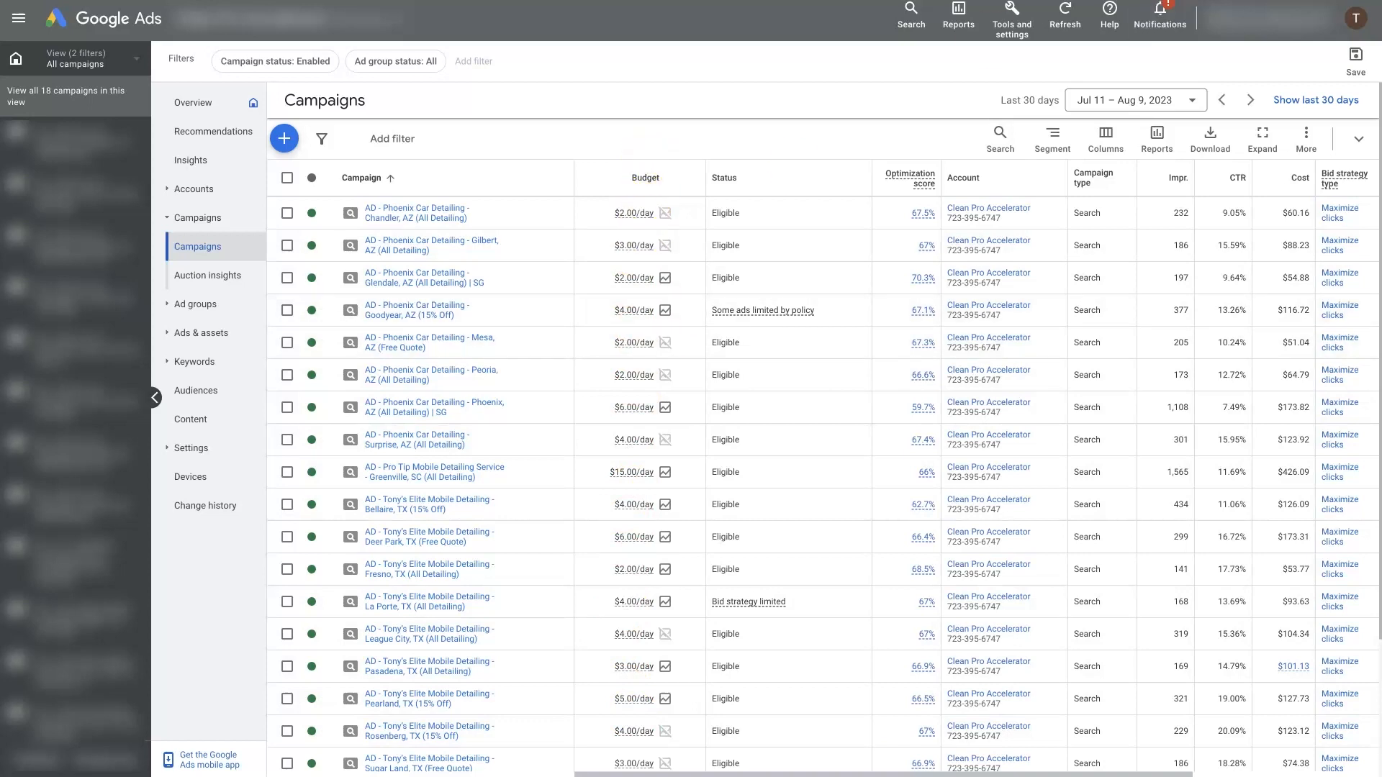
pyautogui.click(192, 102)
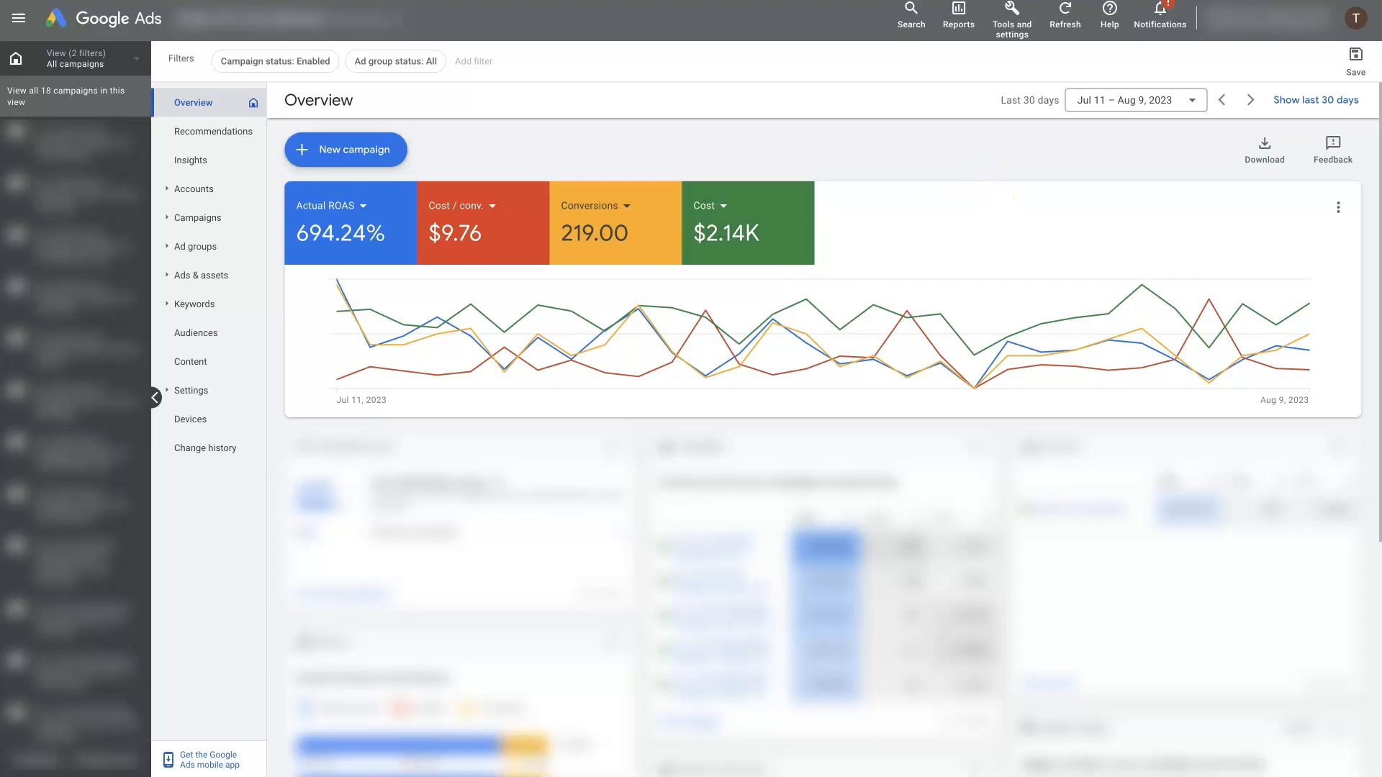
pyautogui.click(198, 217)
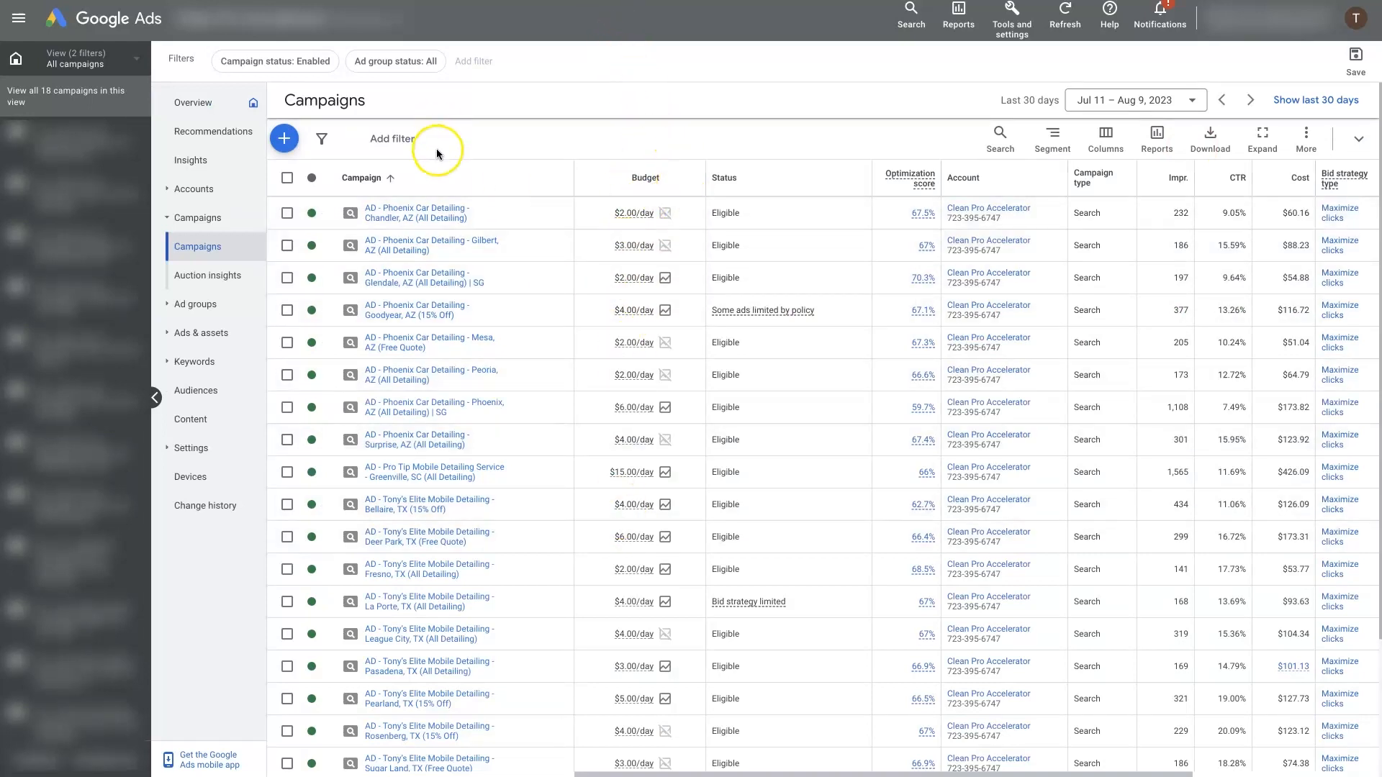
# Step: Select all 18 campaigns and start a bulk Change budgets edit from the Edit menu
pyautogui.click(288, 177)
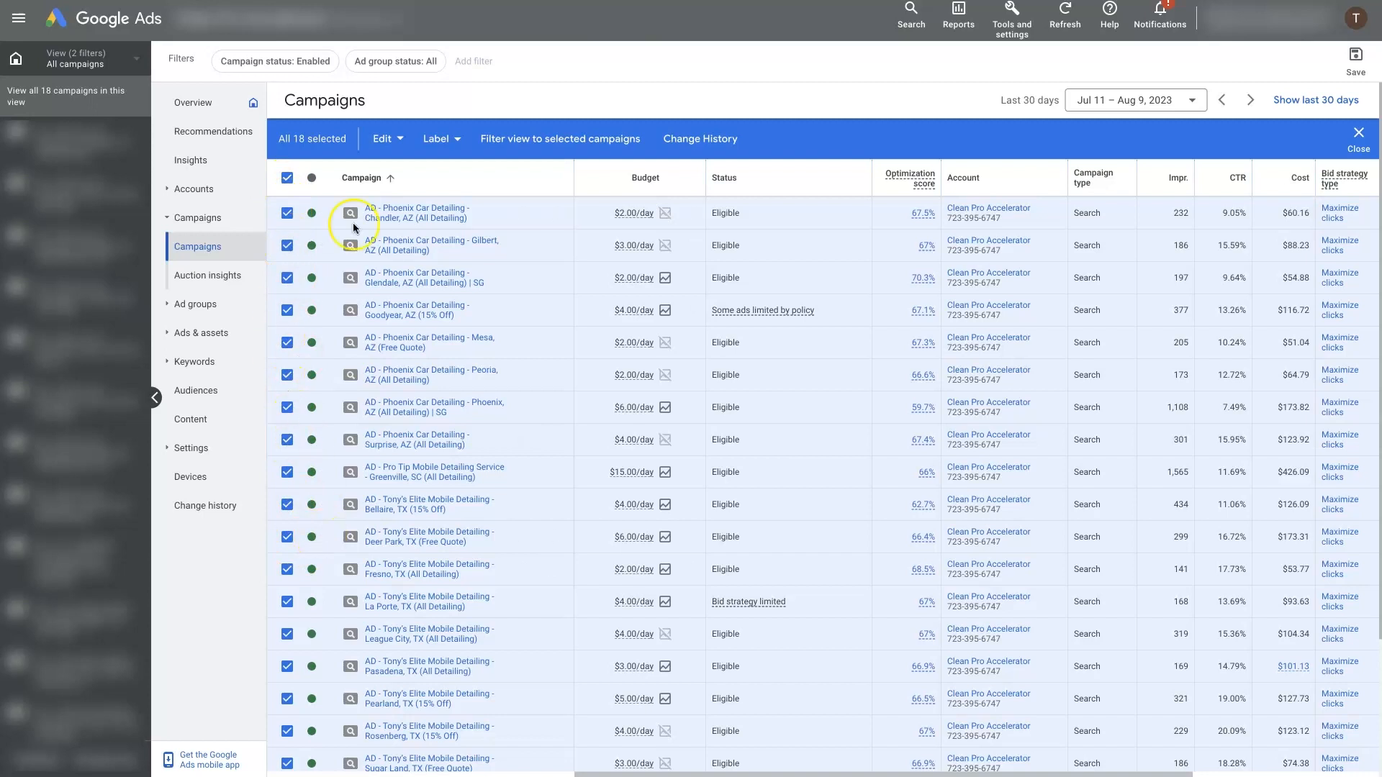
pyautogui.click(383, 139)
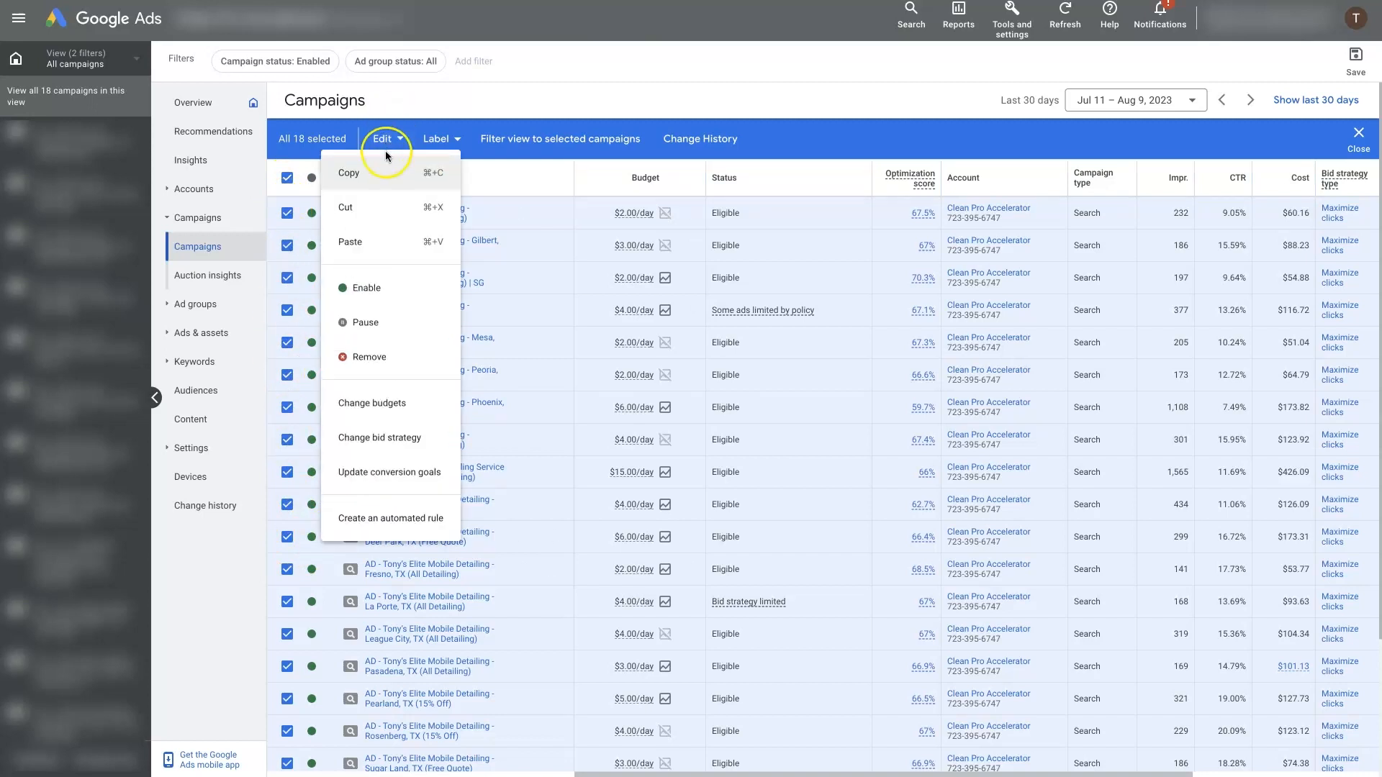
pyautogui.click(372, 403)
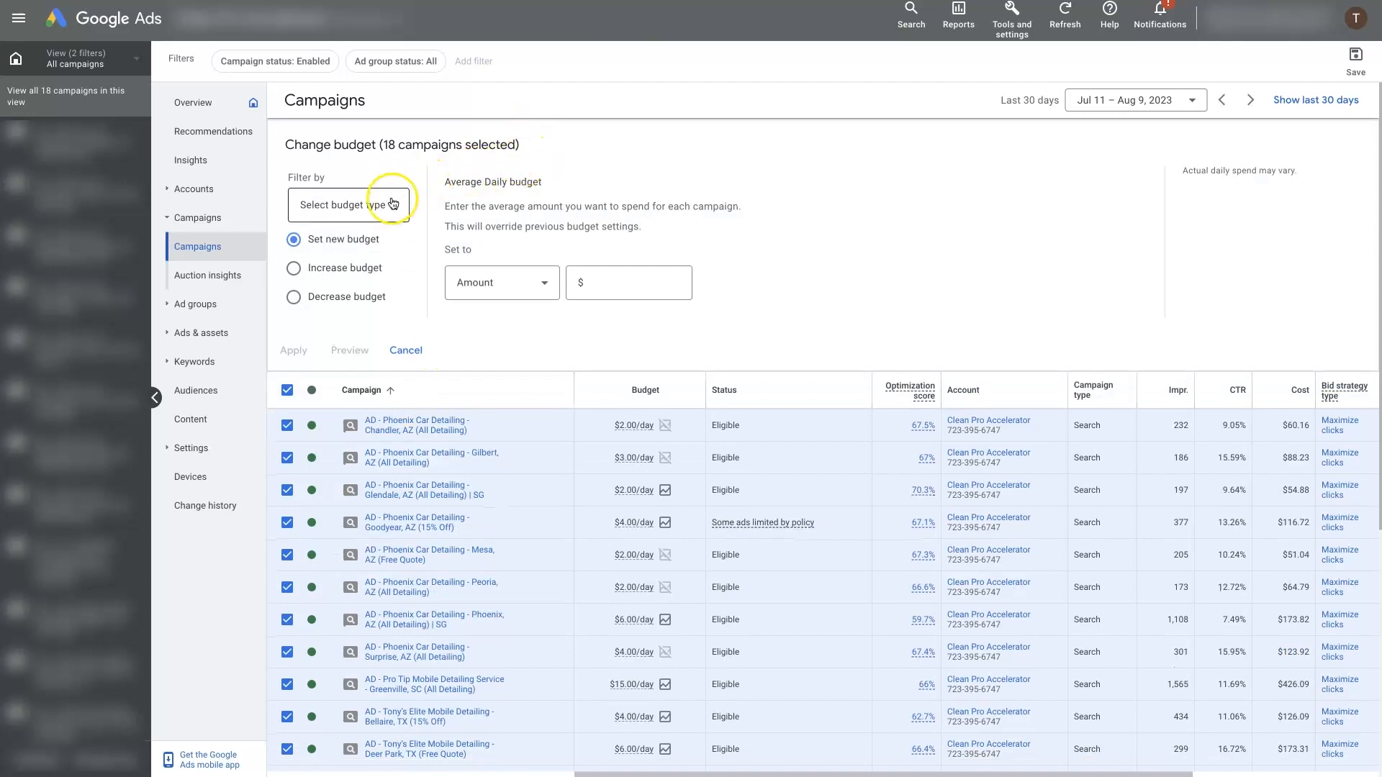
# Step: Set the form to increase average daily budgets by a percentage, first 20 then 30
pyautogui.click(348, 205)
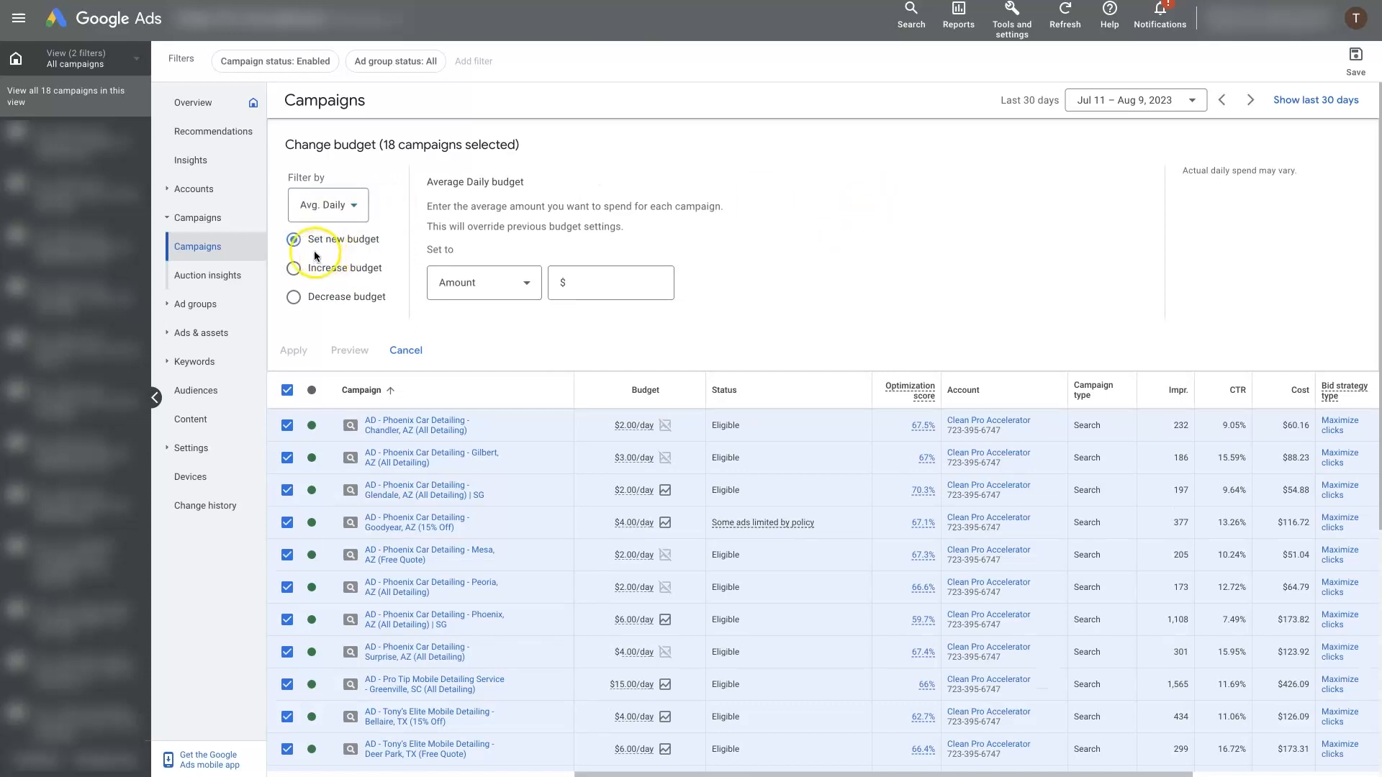
pyautogui.click(611, 282)
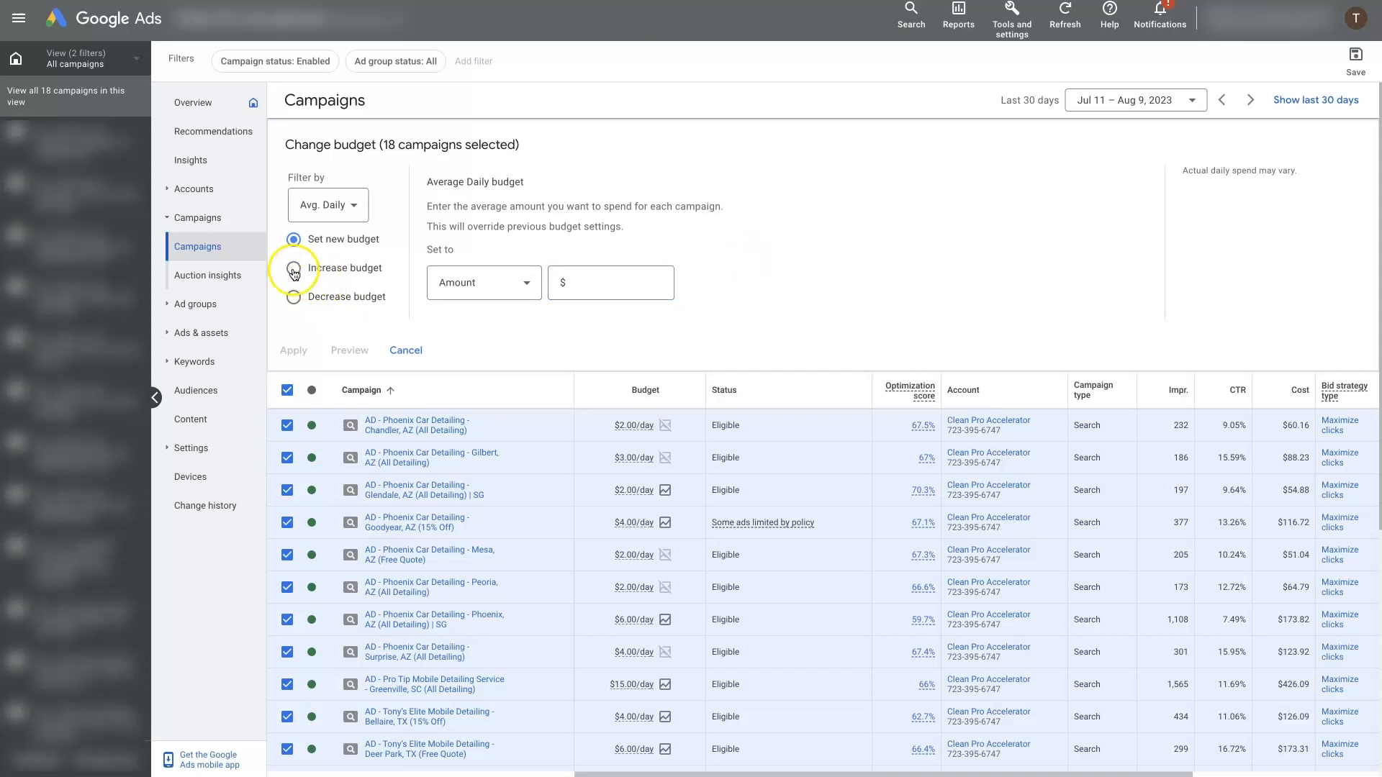
pyautogui.click(293, 267)
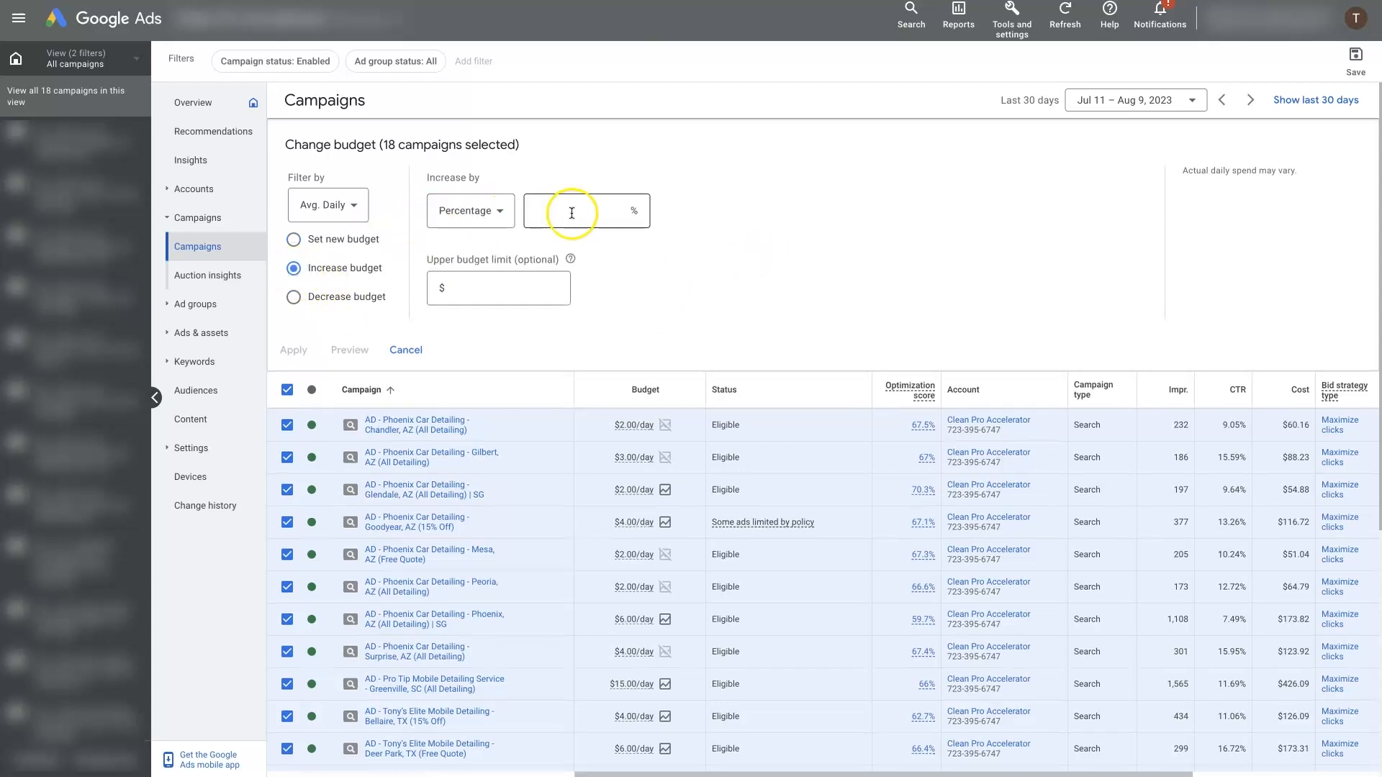
pyautogui.write('20')
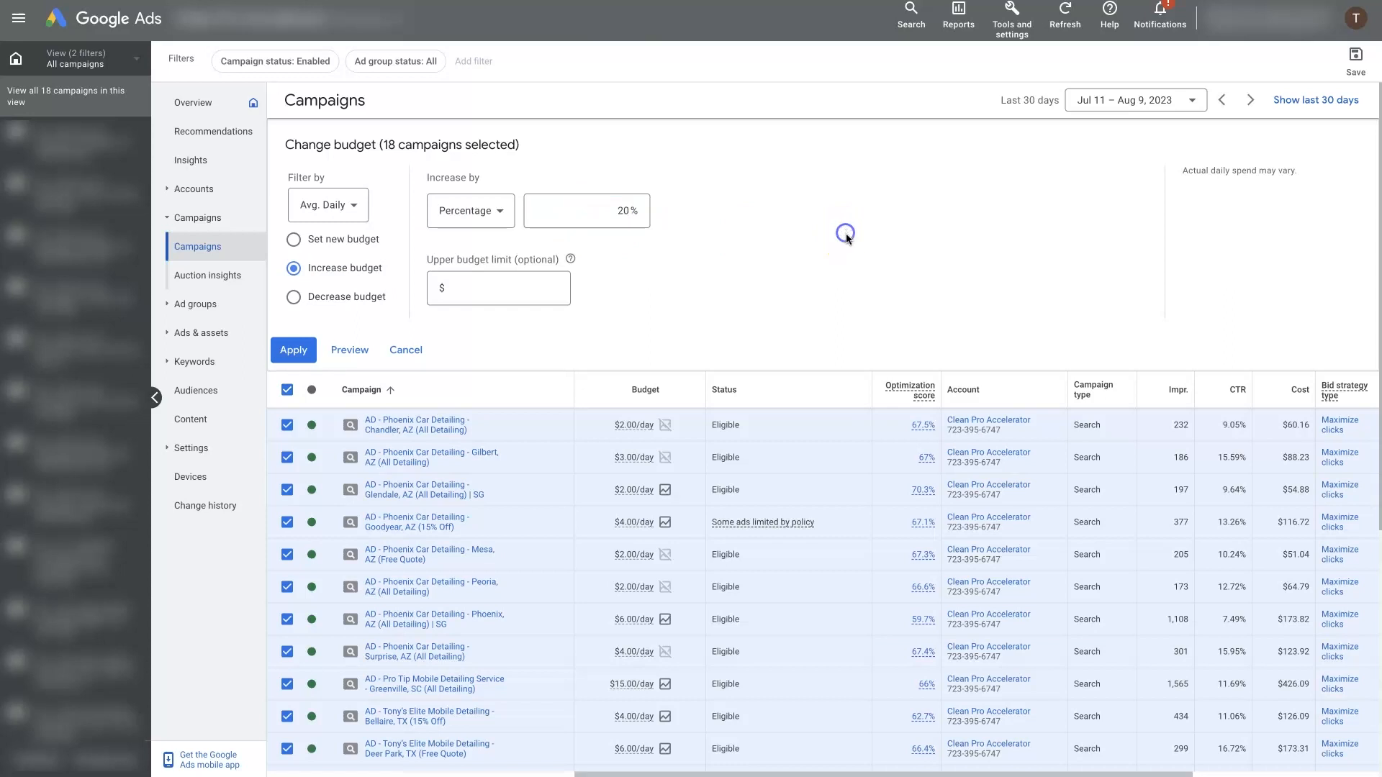
pyautogui.click(498, 288)
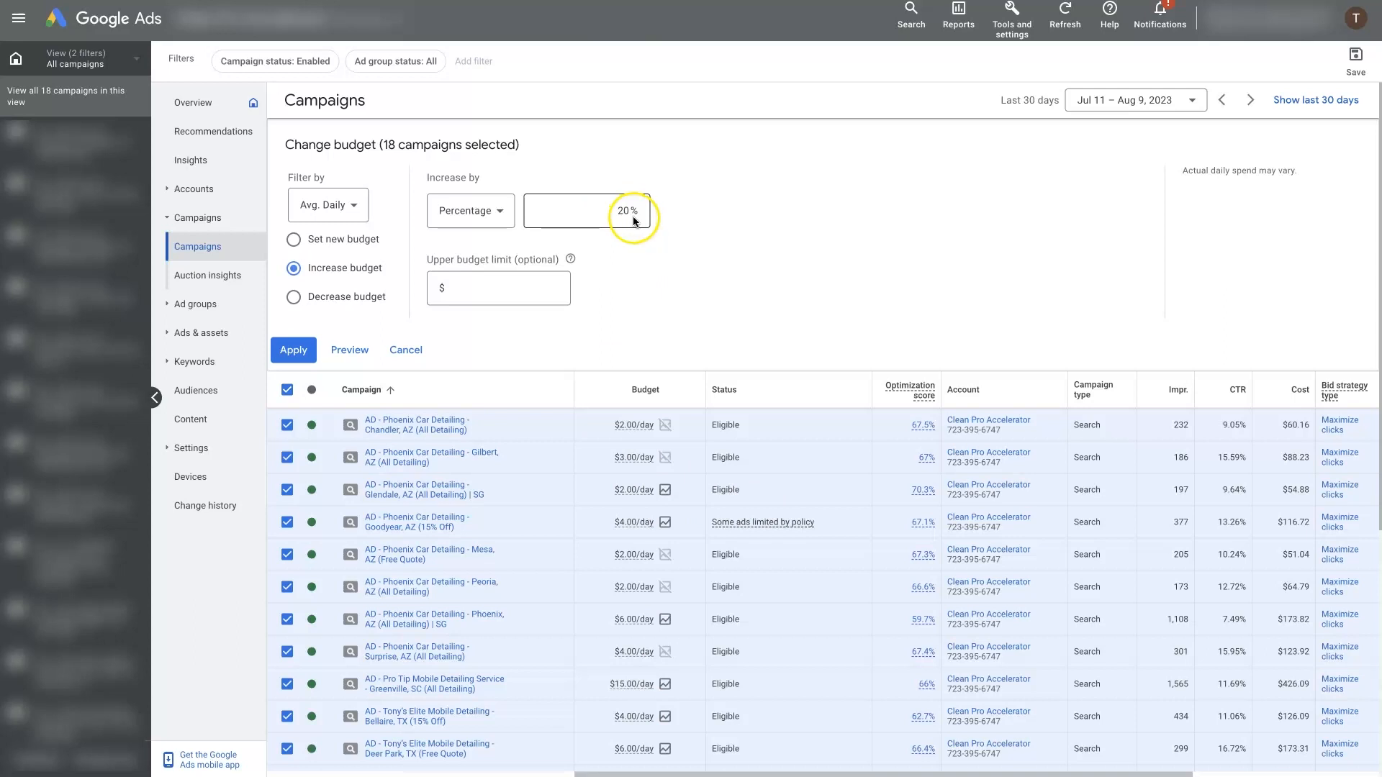
pyautogui.moveTo(851, 265)
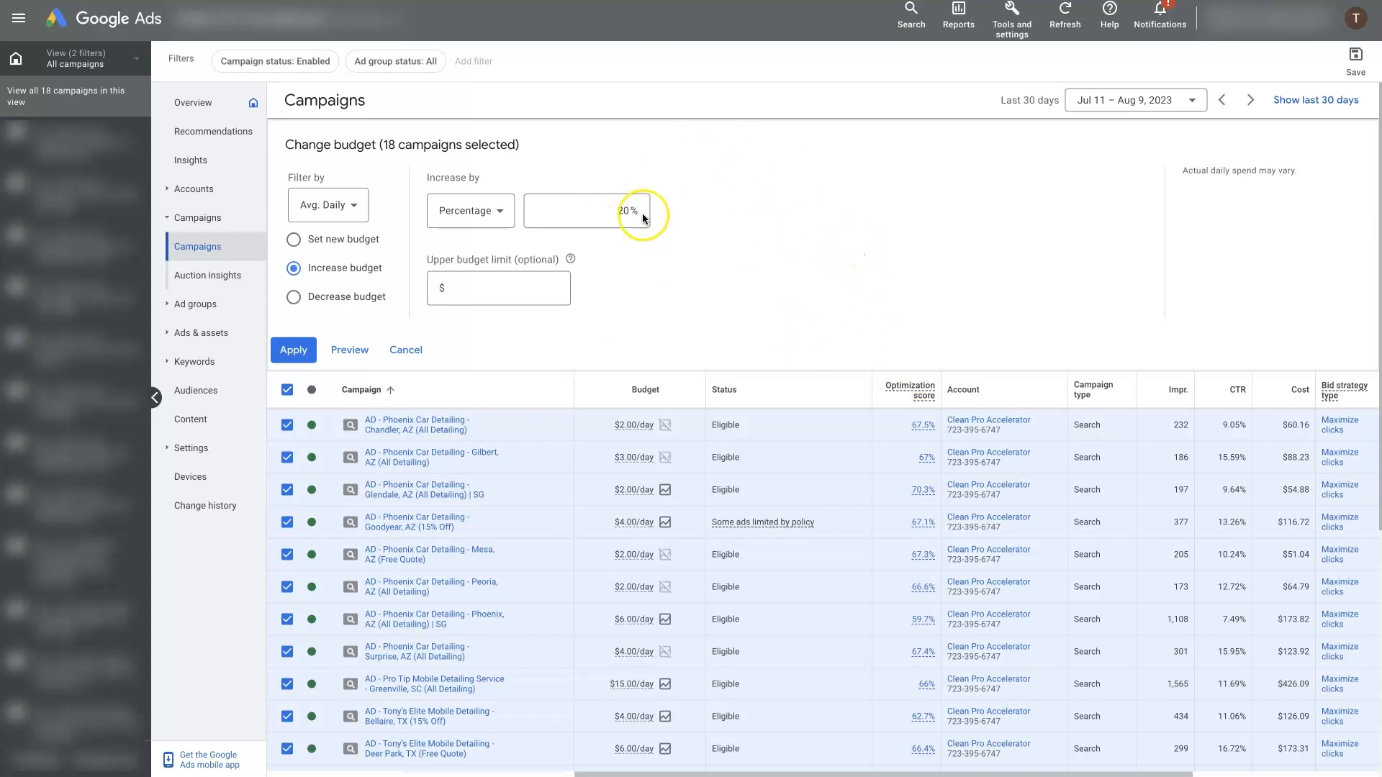
pyautogui.click(582, 210)
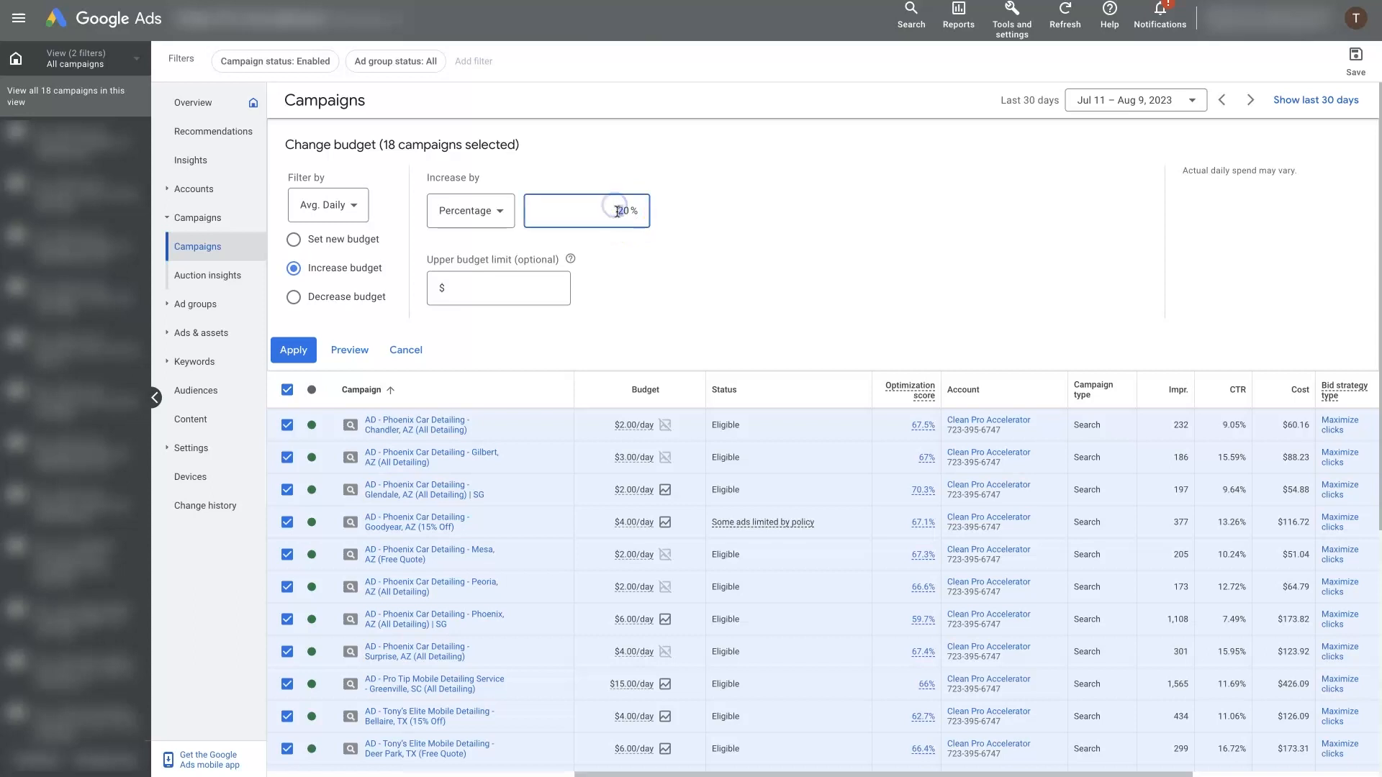
pyautogui.write('30')
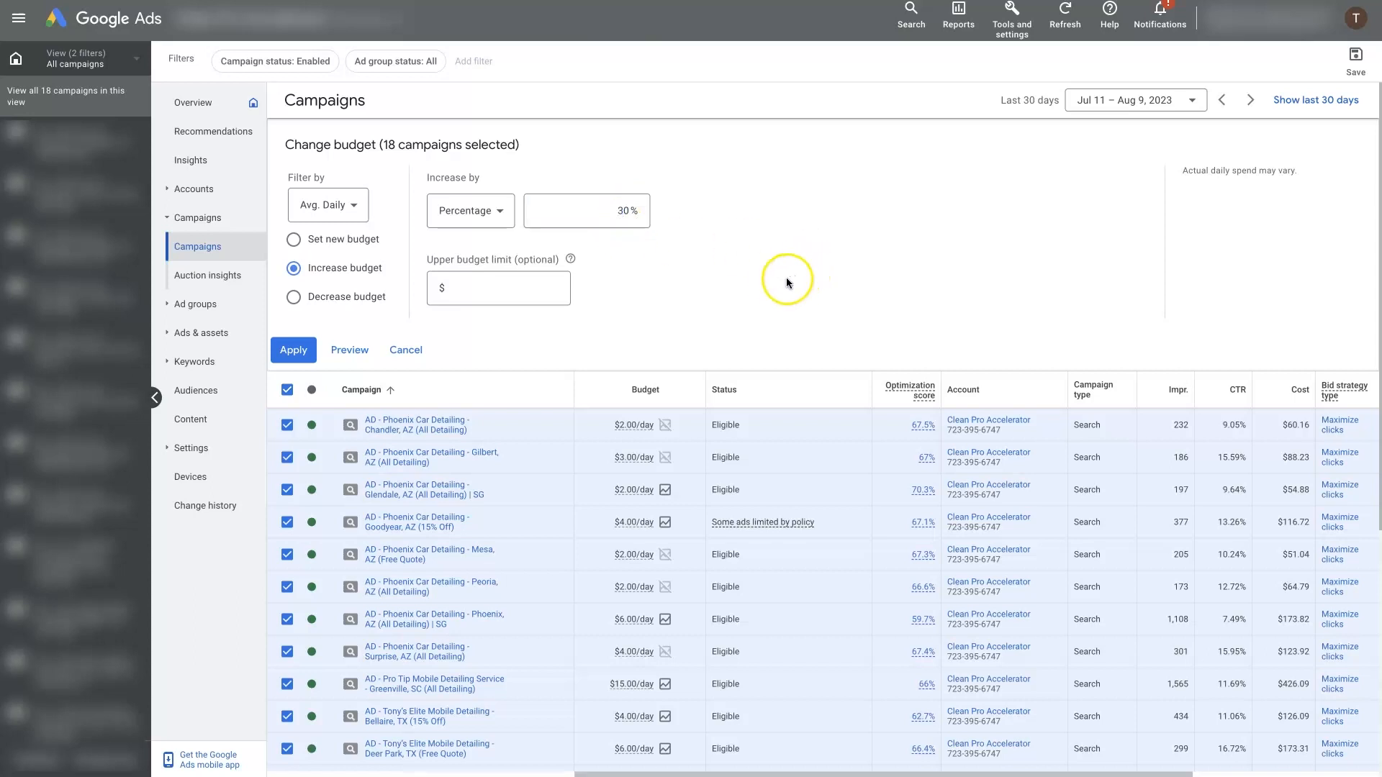
pyautogui.moveTo(736, 339)
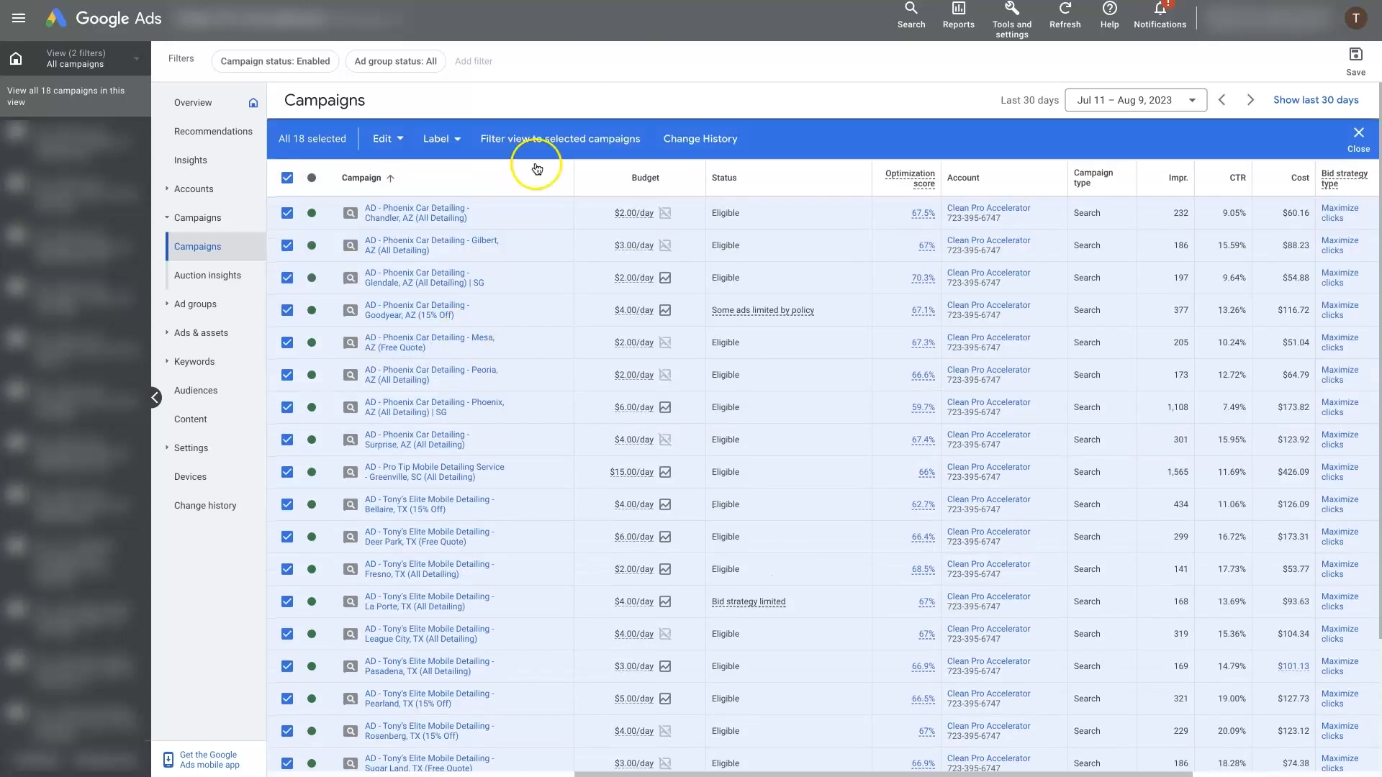
pyautogui.click(383, 139)
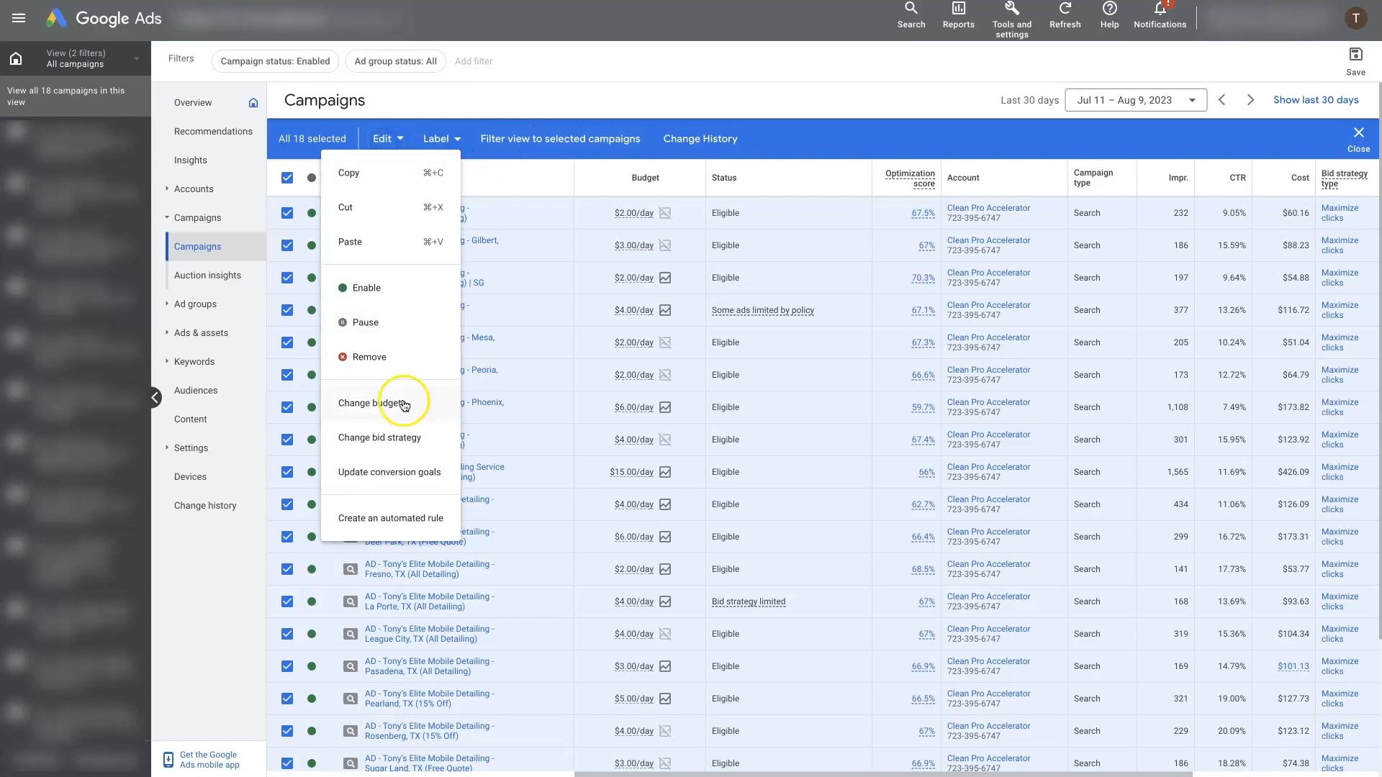
pyautogui.click(378, 438)
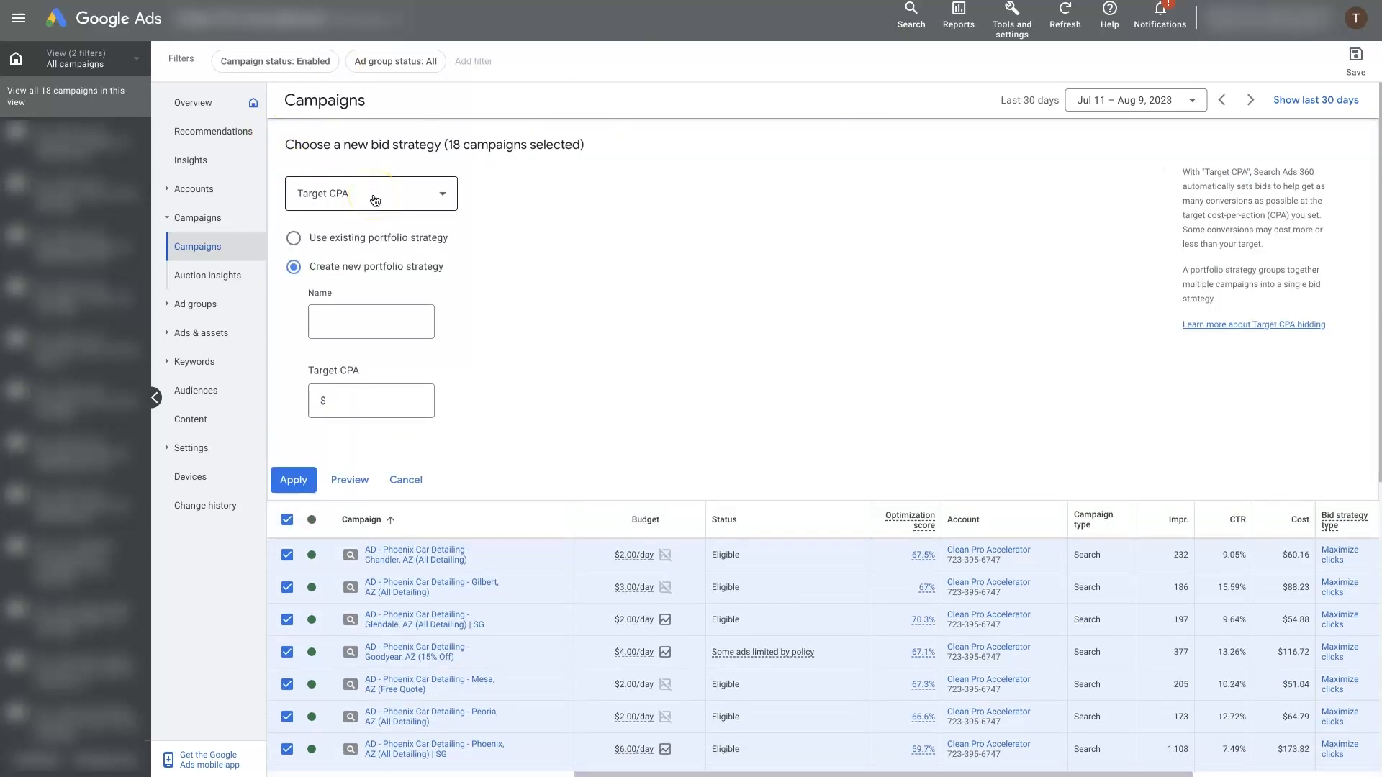
pyautogui.click(404, 480)
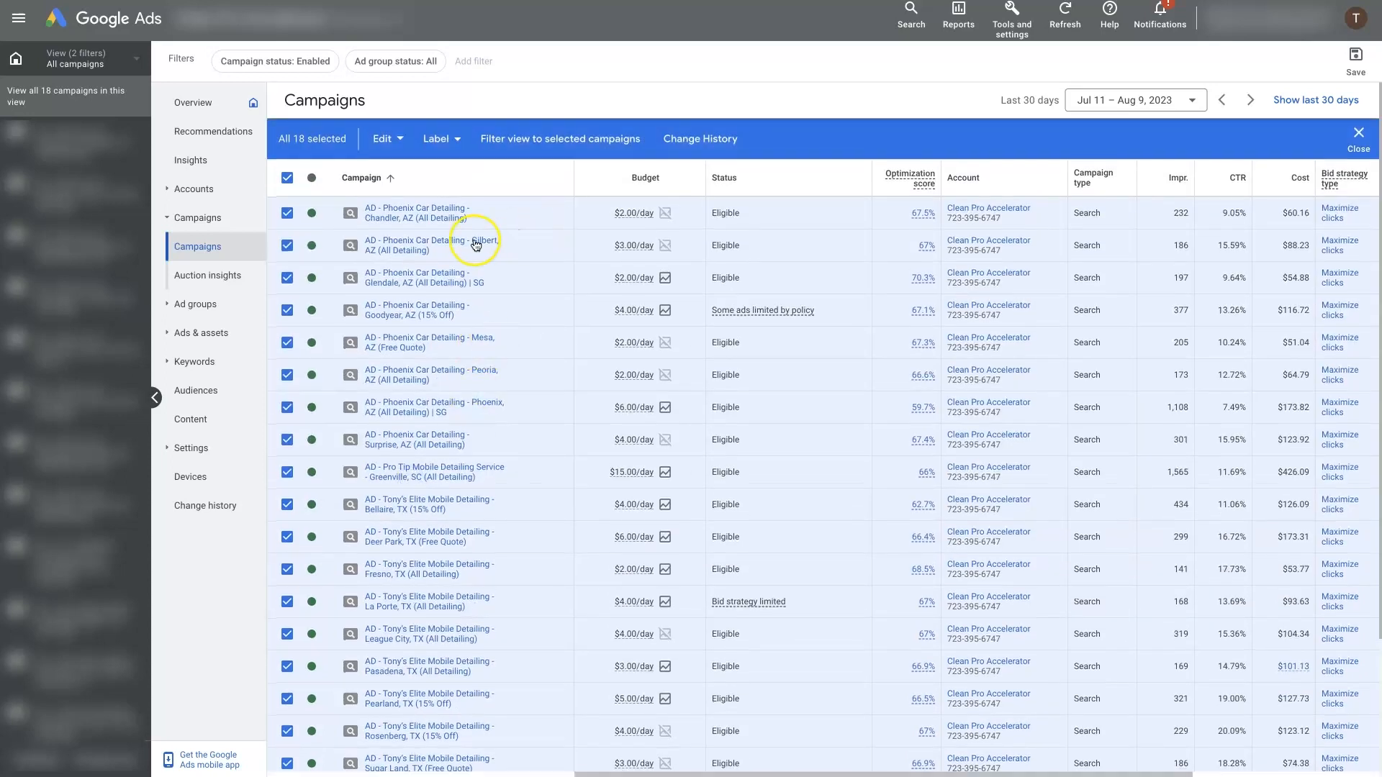
pyautogui.click(383, 138)
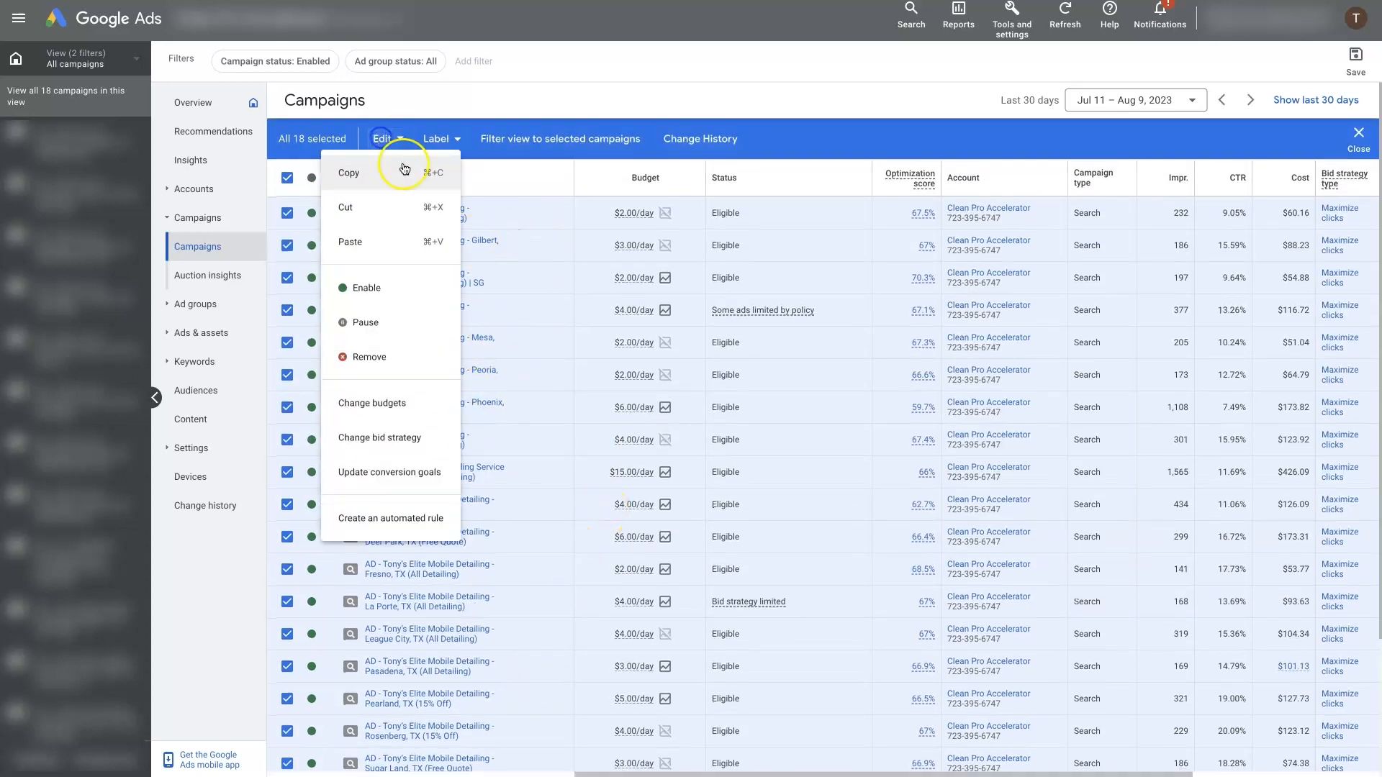
pyautogui.moveTo(404, 481)
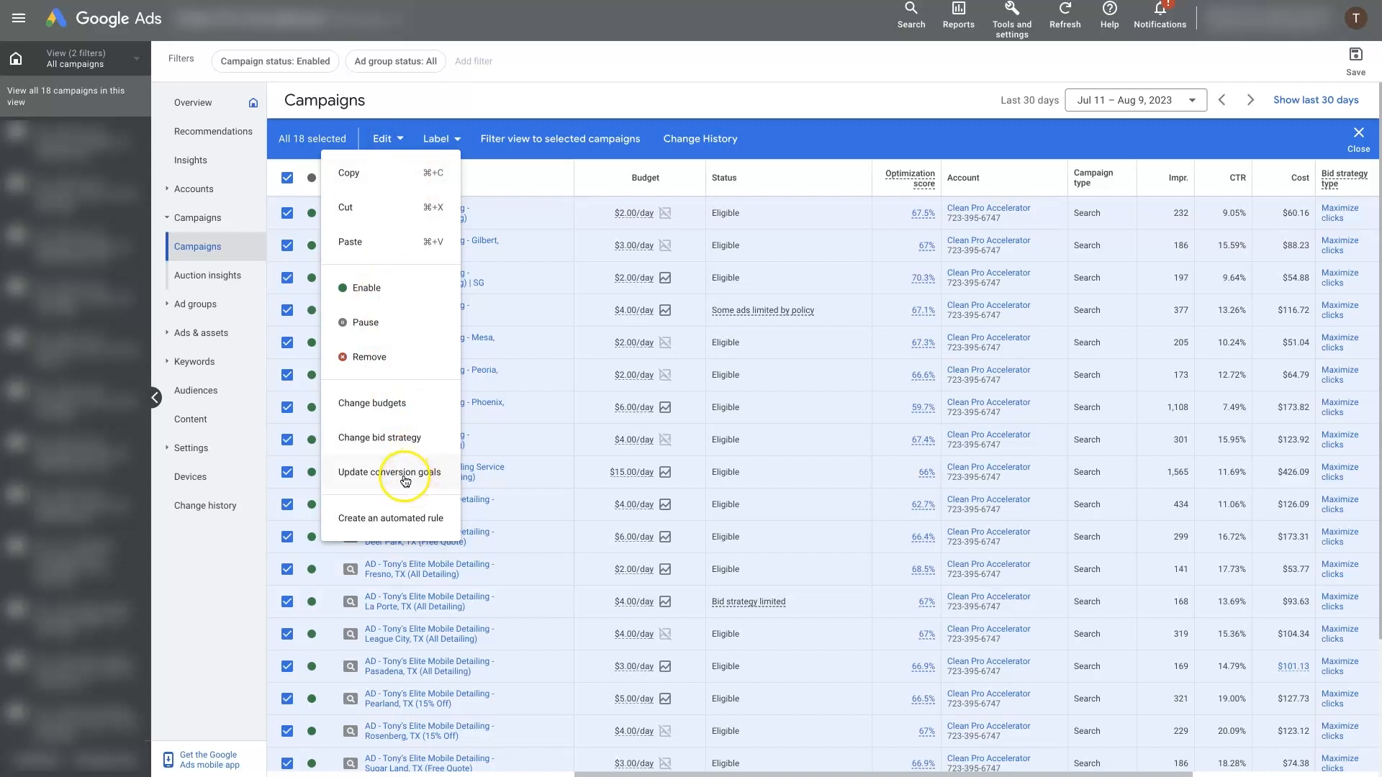
pyautogui.click(371, 403)
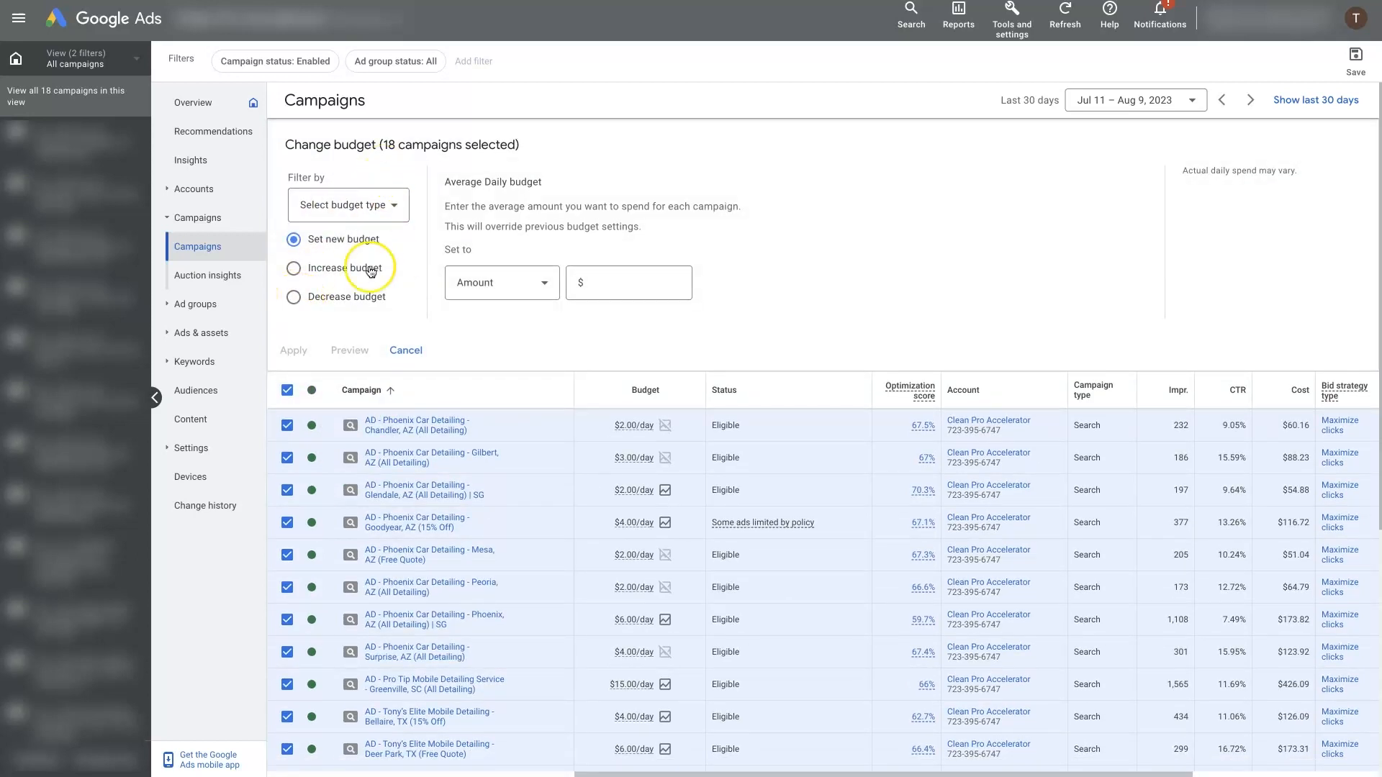
pyautogui.click(404, 350)
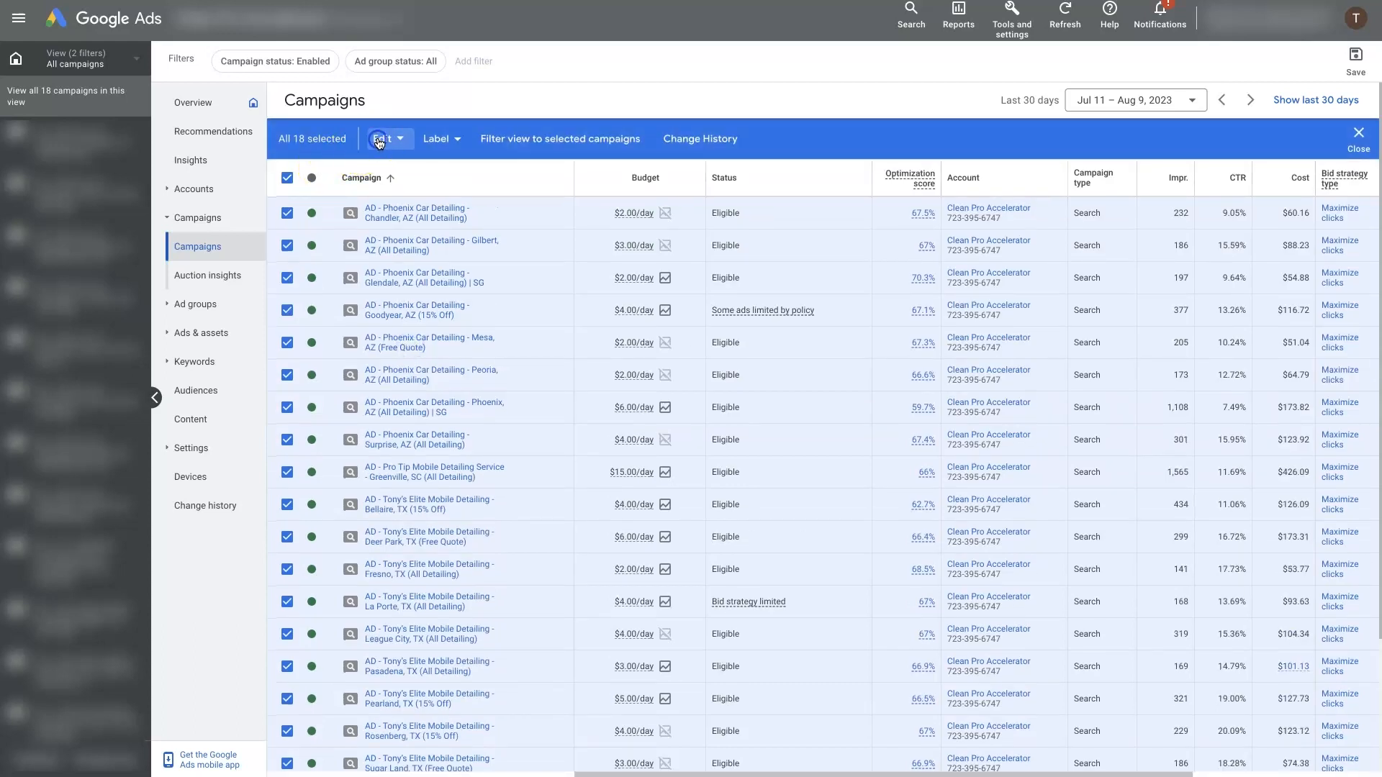
pyautogui.click(383, 138)
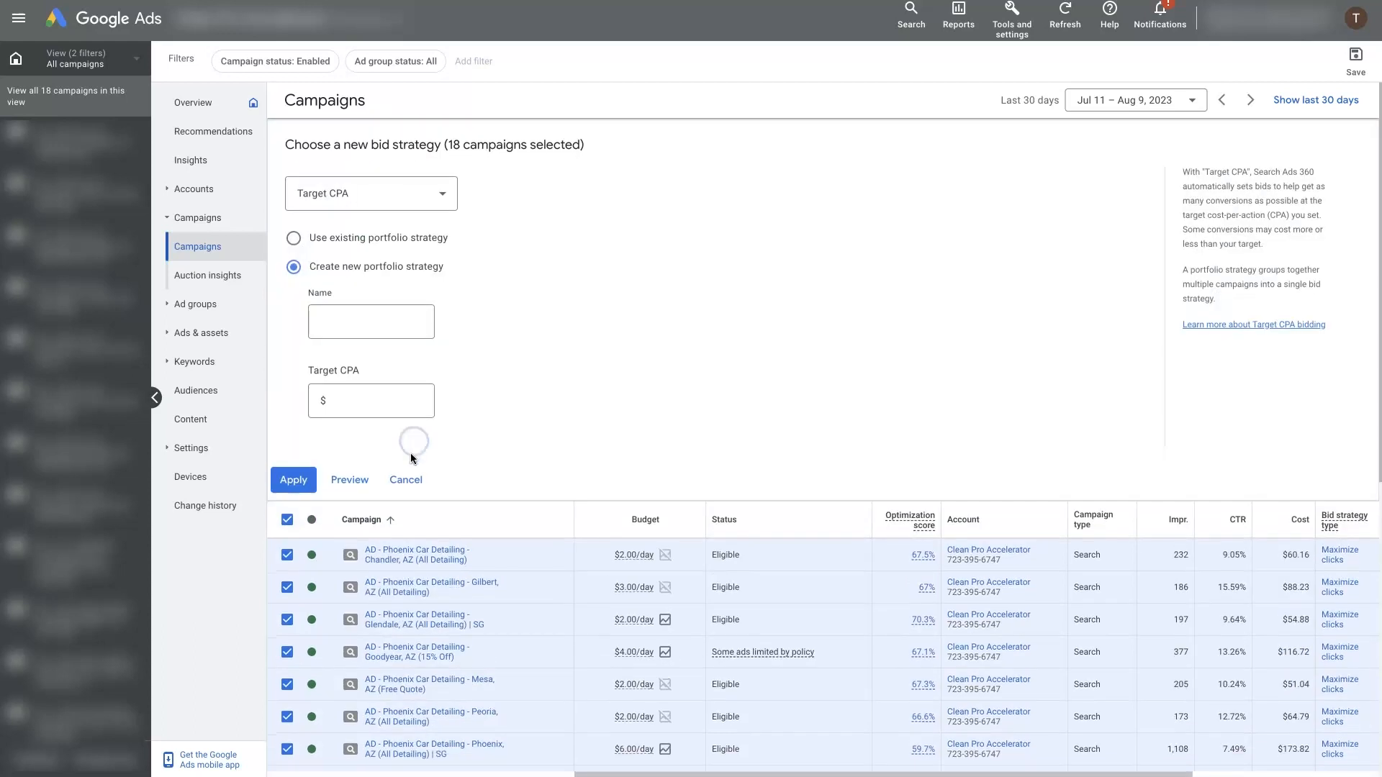
pyautogui.click(405, 480)
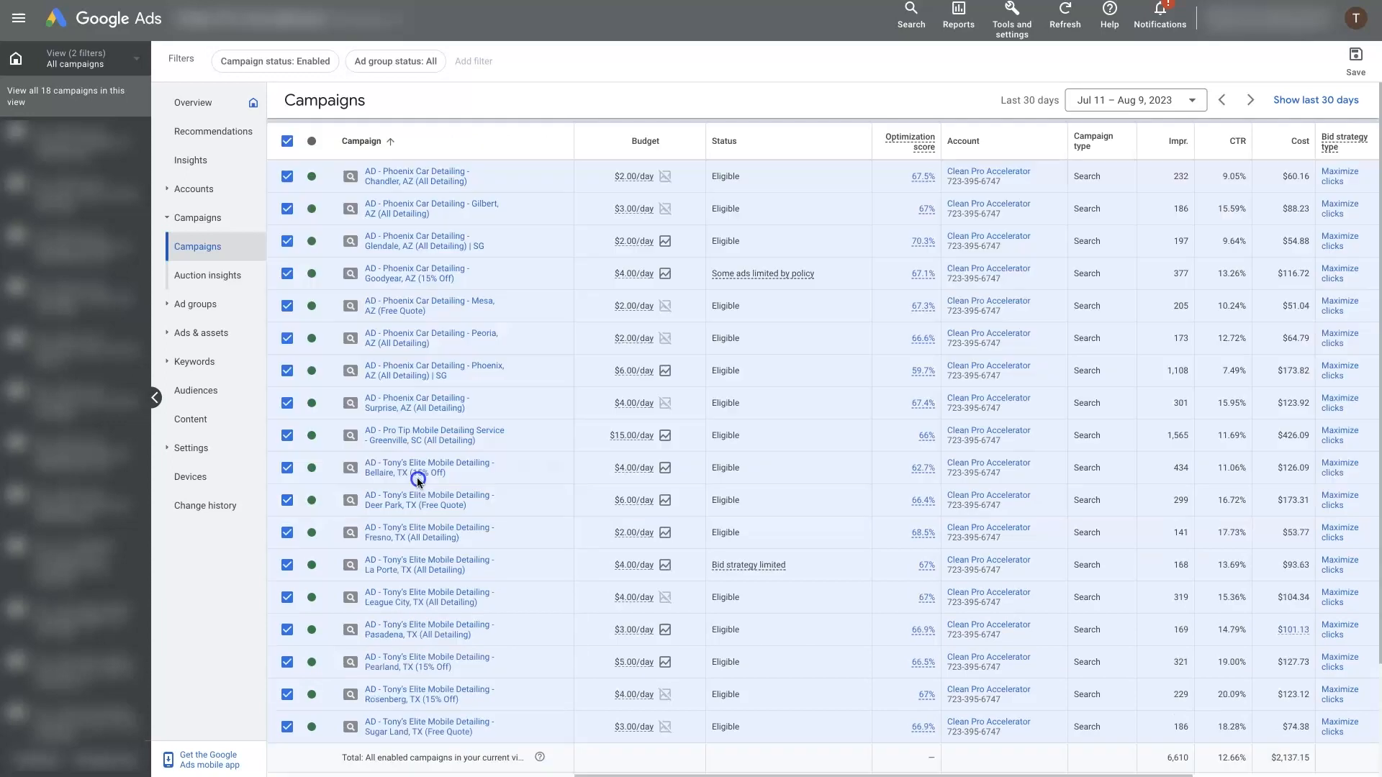
pyautogui.click(287, 141)
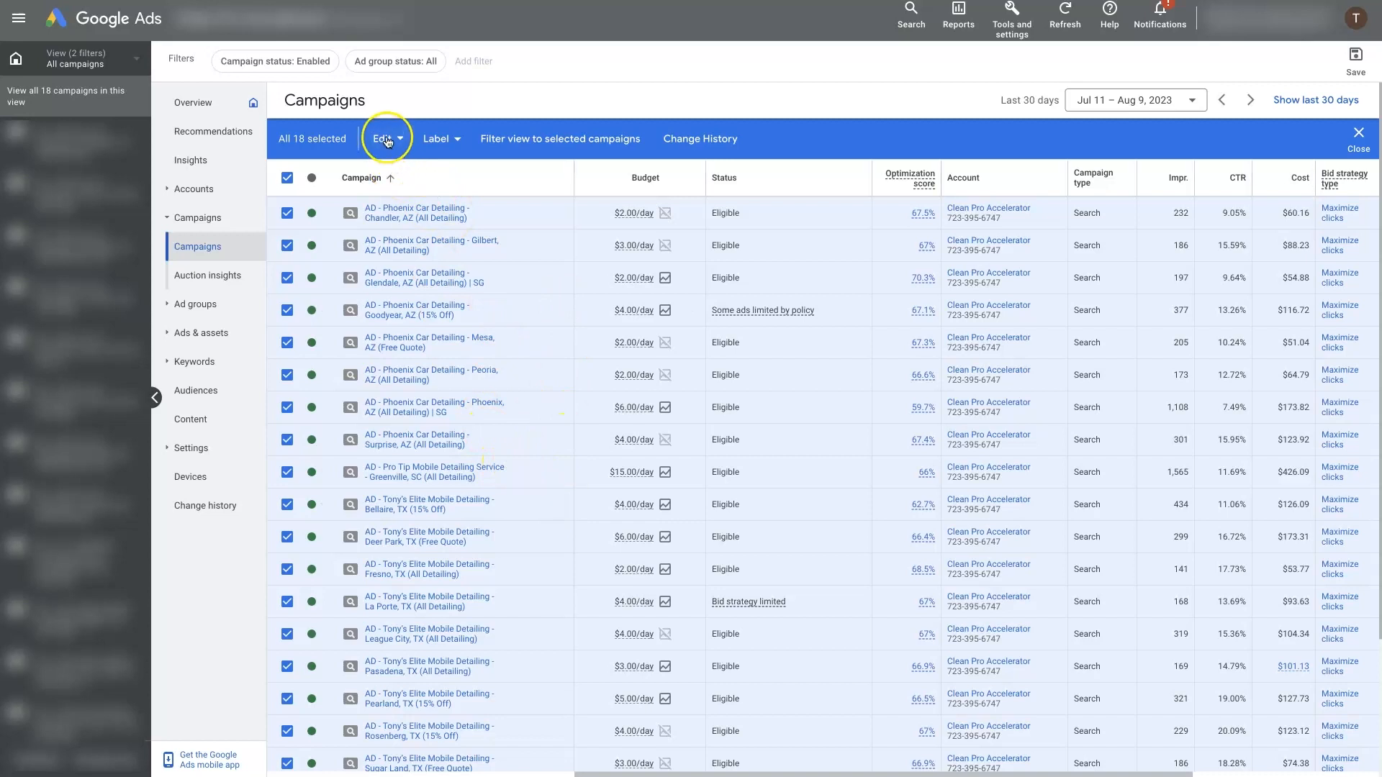
pyautogui.click(386, 138)
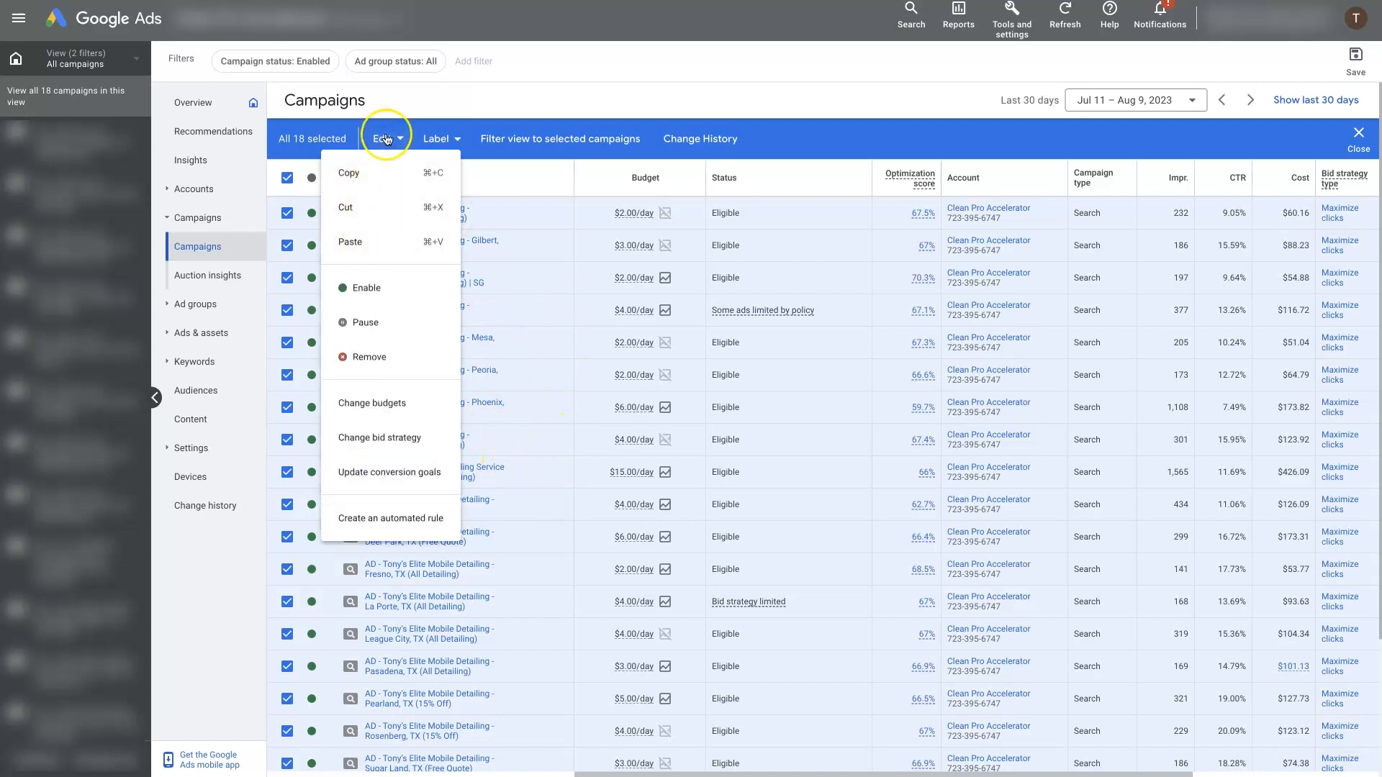
pyautogui.moveTo(407, 462)
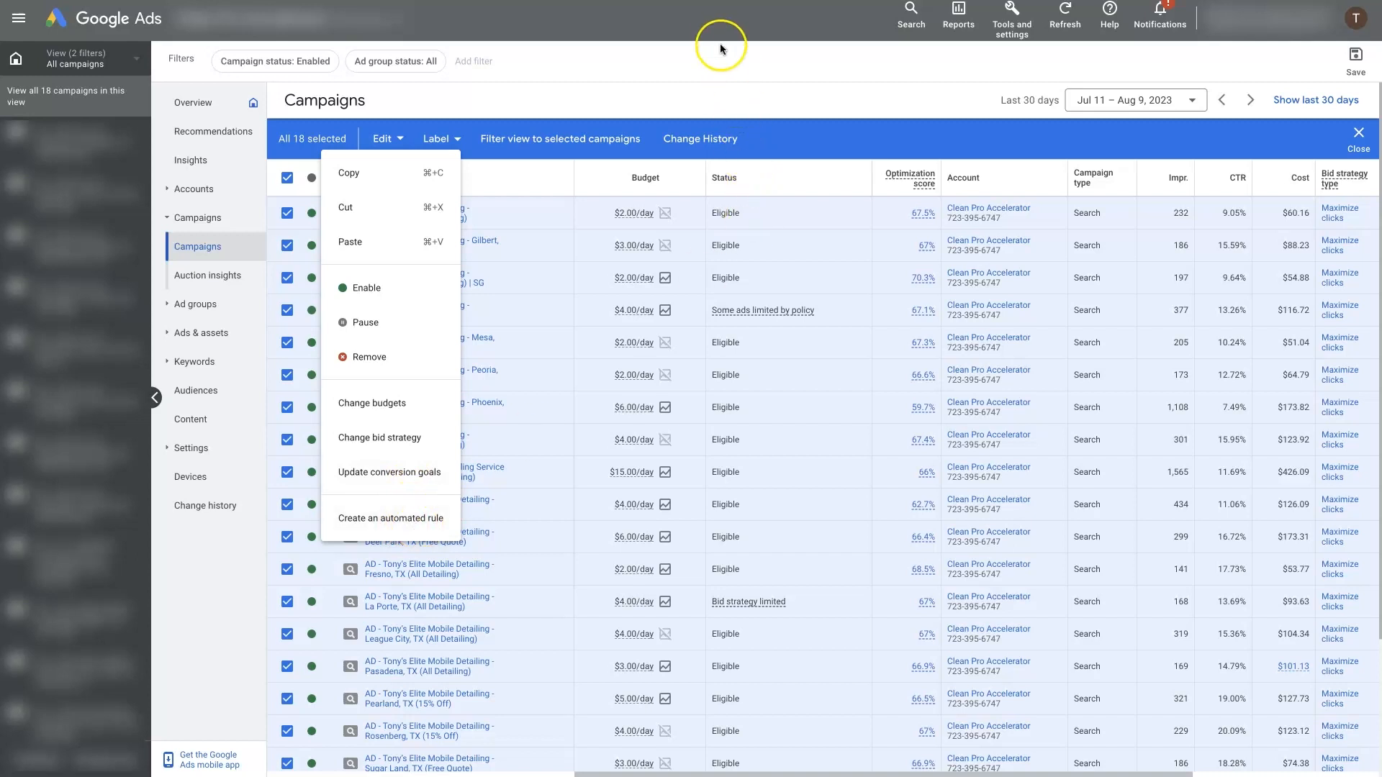
pyautogui.click(721, 40)
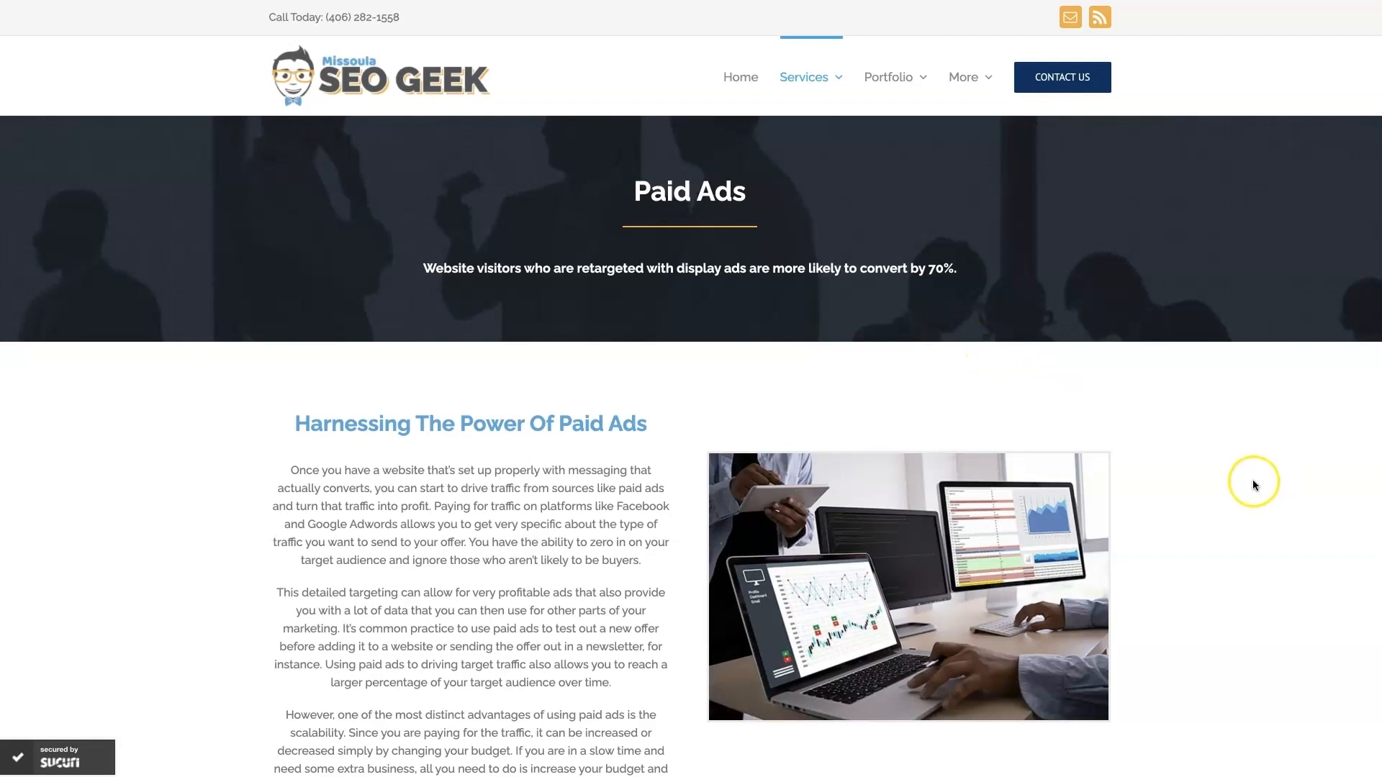
pyautogui.moveTo(1244, 484)
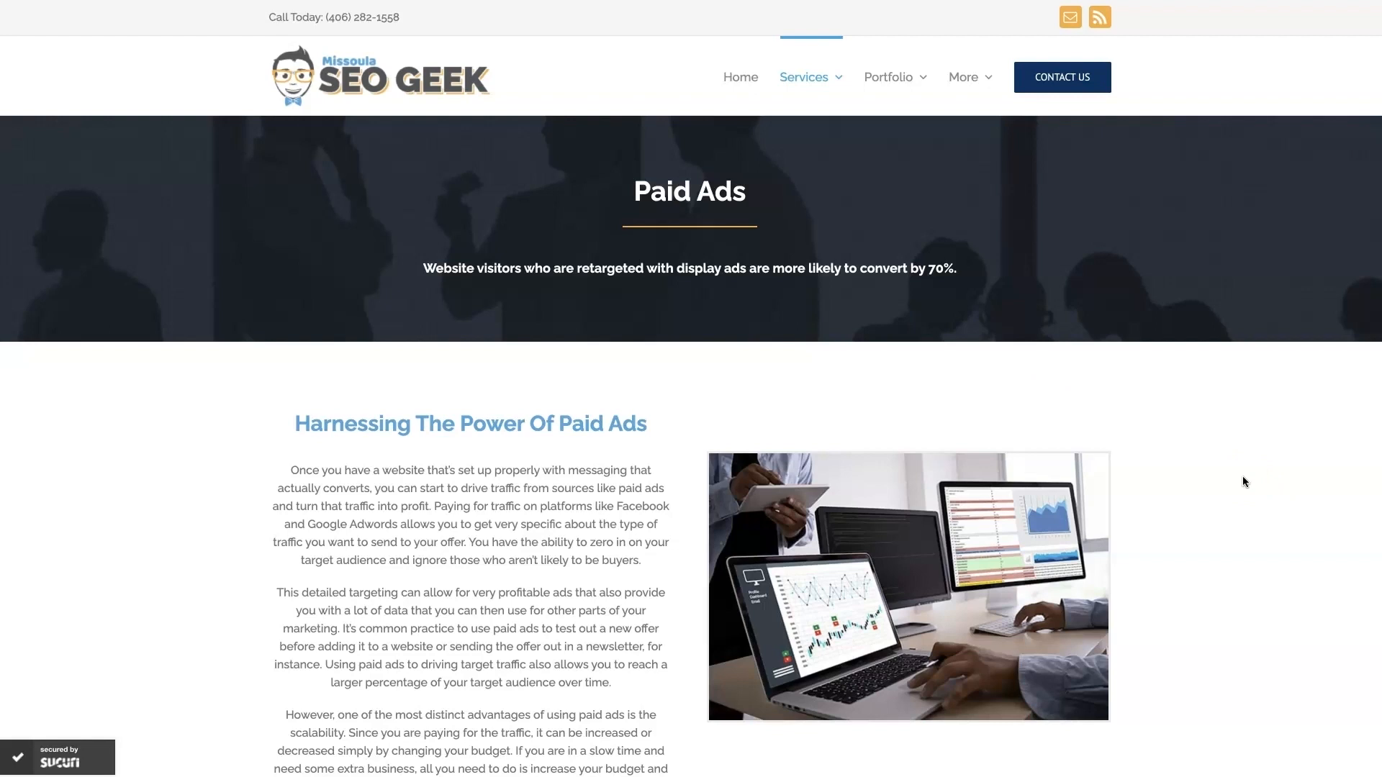
# Step: Scroll the Paid Ads page down to the 'Increase Sales With Google Ads' section
pyautogui.scroll(-3)
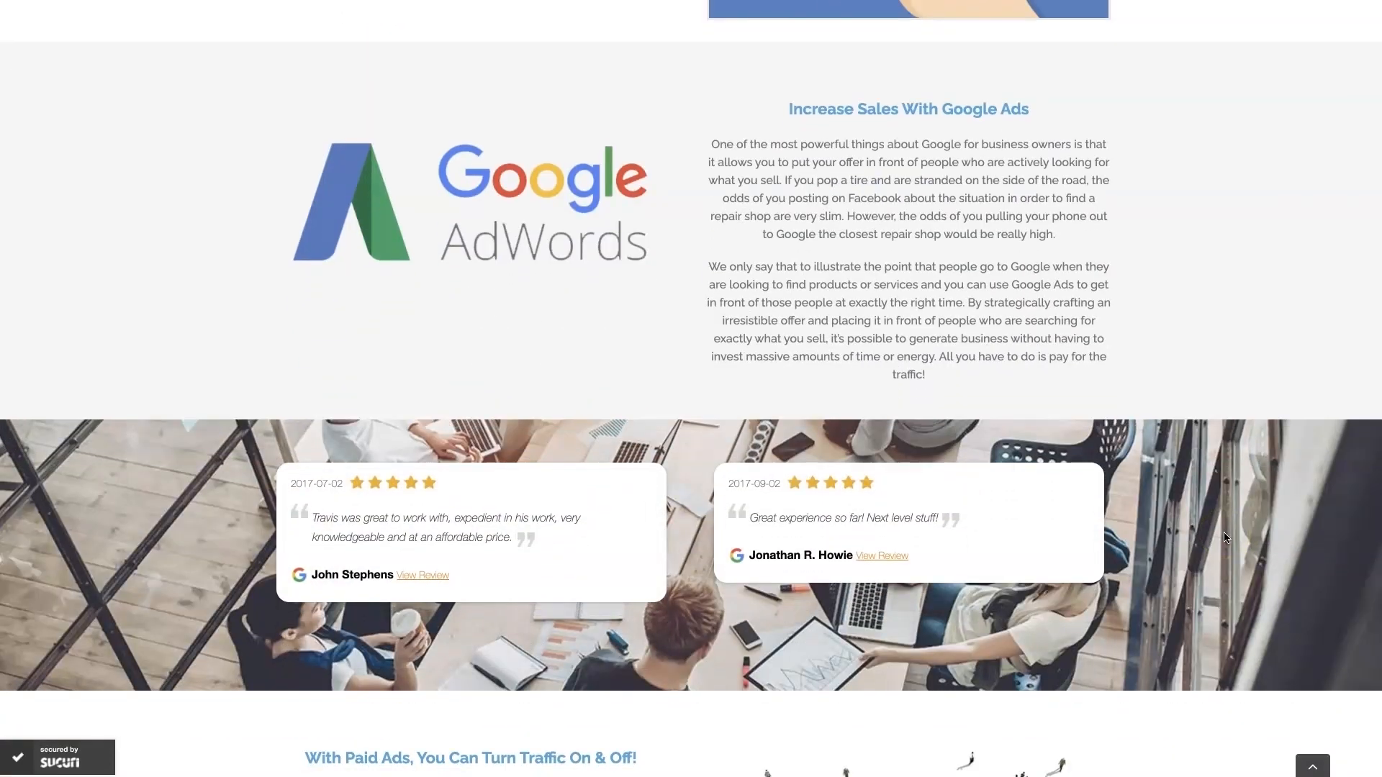
pyautogui.scroll(-3)
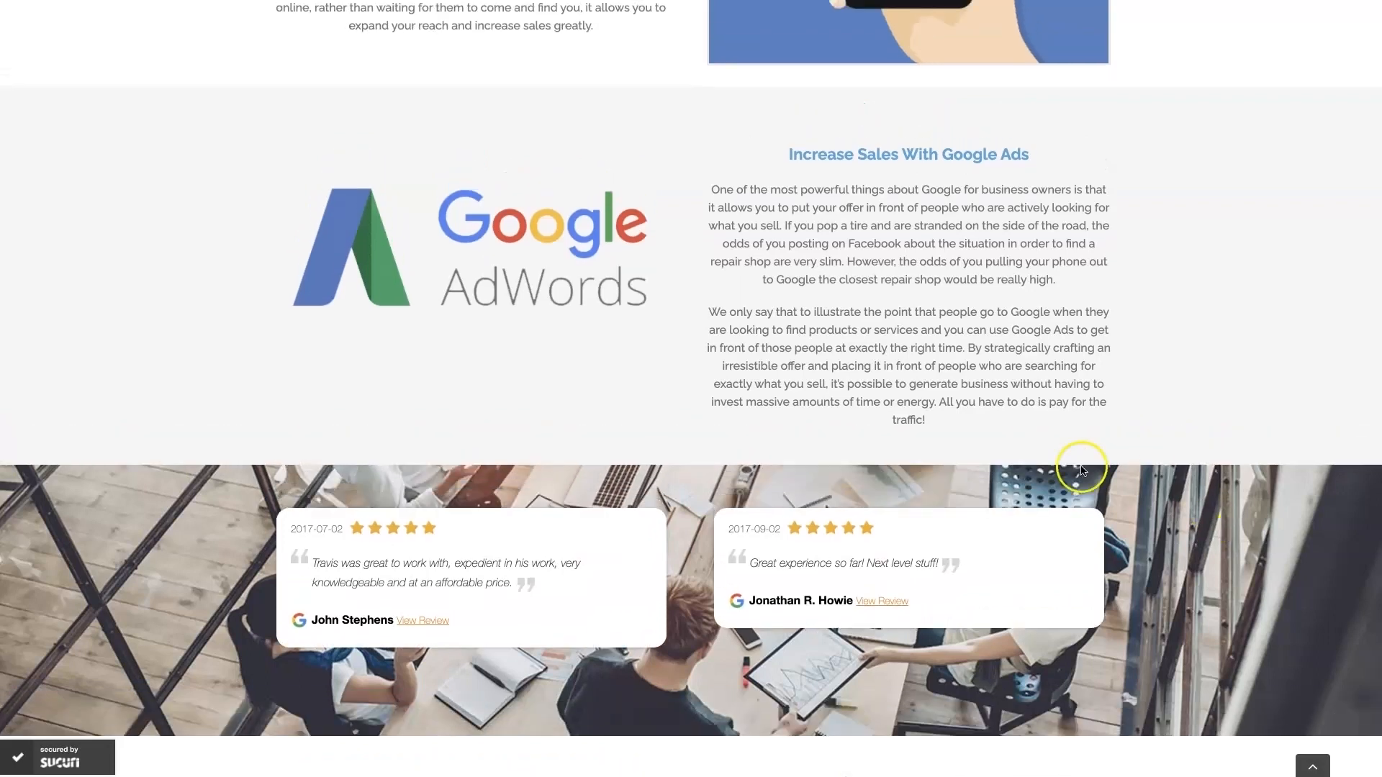
pyautogui.moveTo(1224, 386)
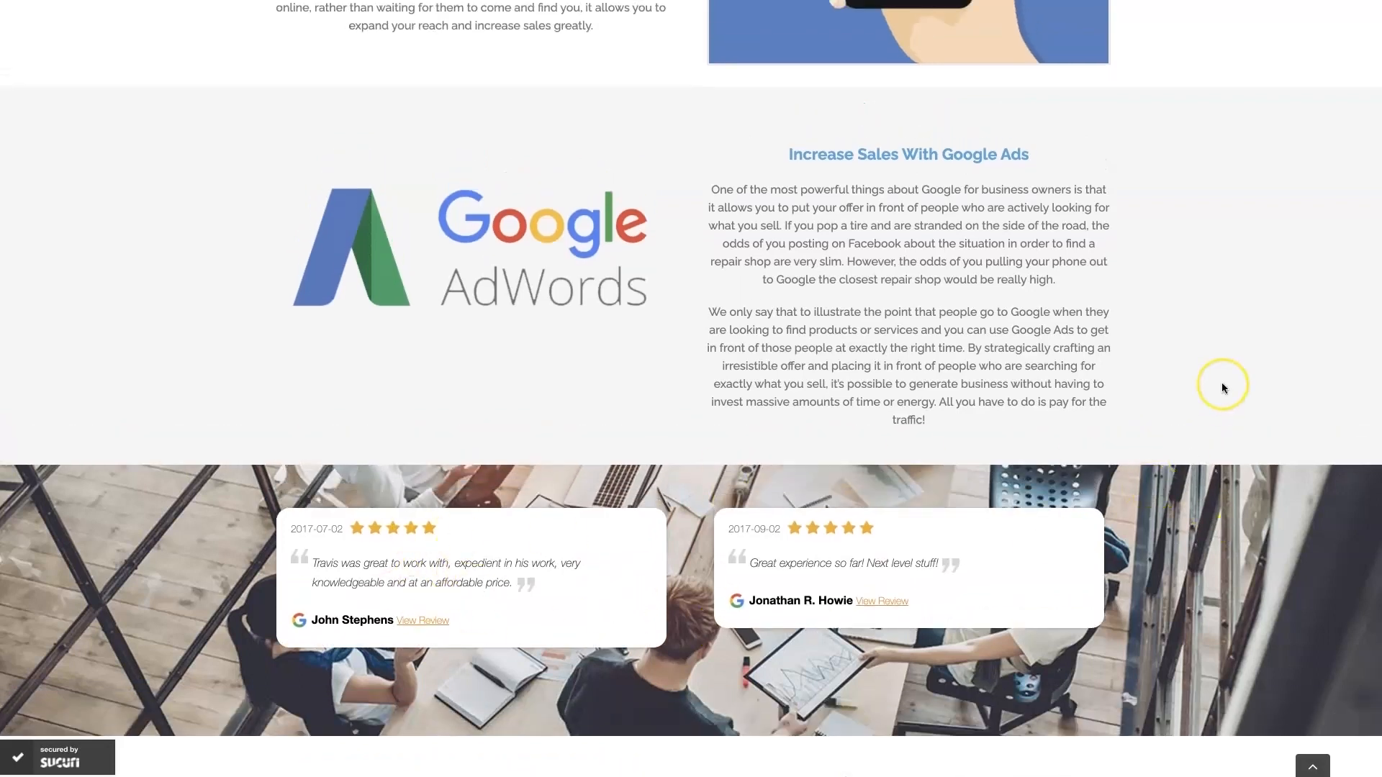